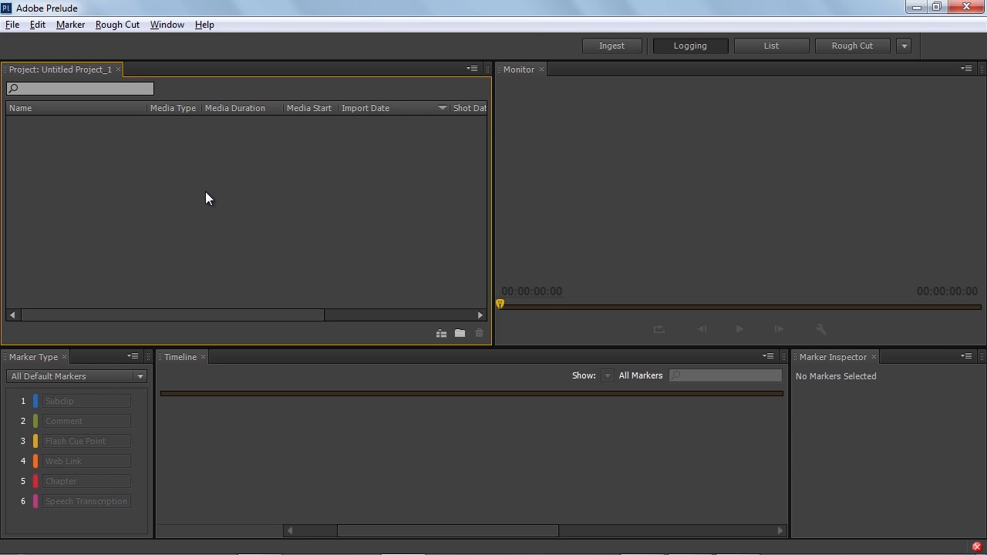
mouse_move(456, 129)
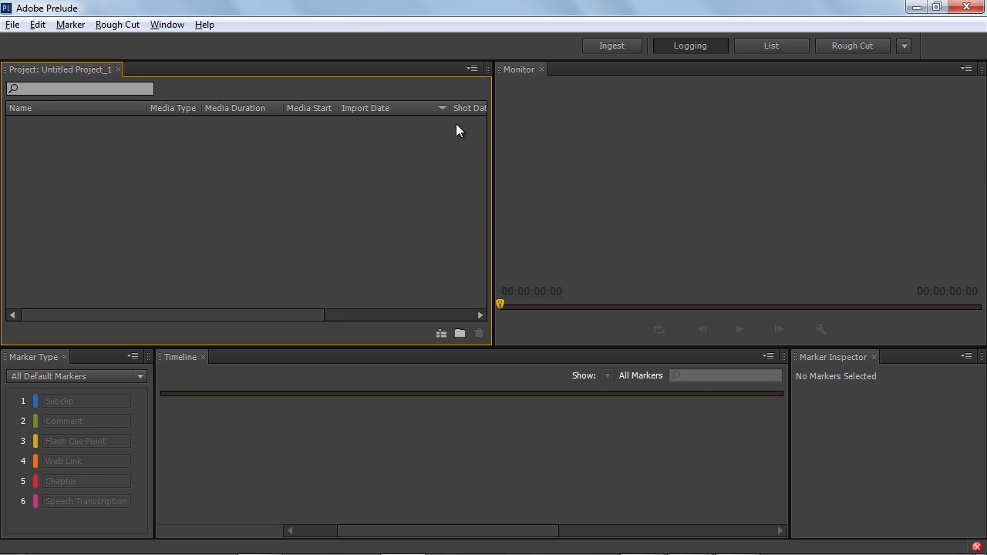
mouse_move(610, 46)
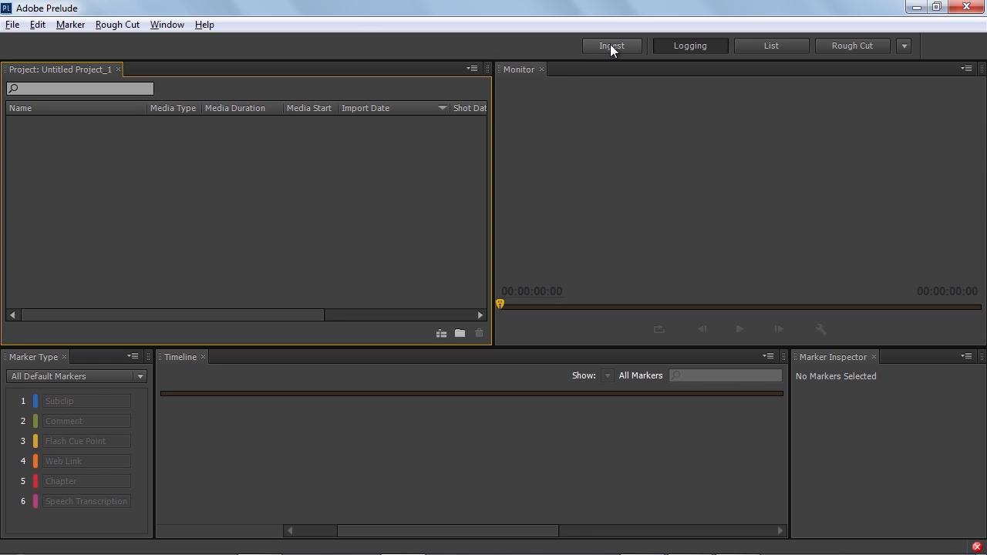
- Start an ingest and mark the _MVI_0138 clip in the 01 Pl initial folder
click(610, 47)
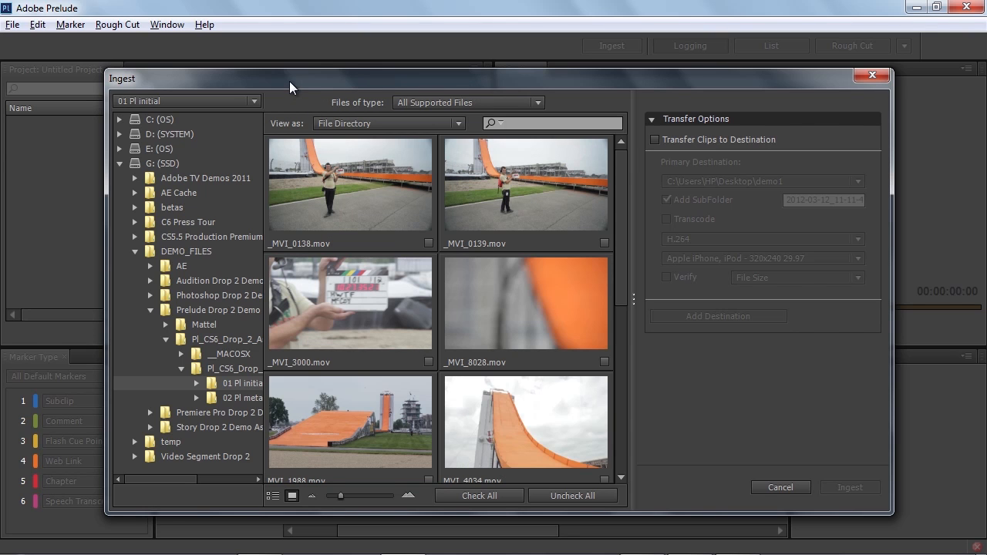
mouse_move(214, 393)
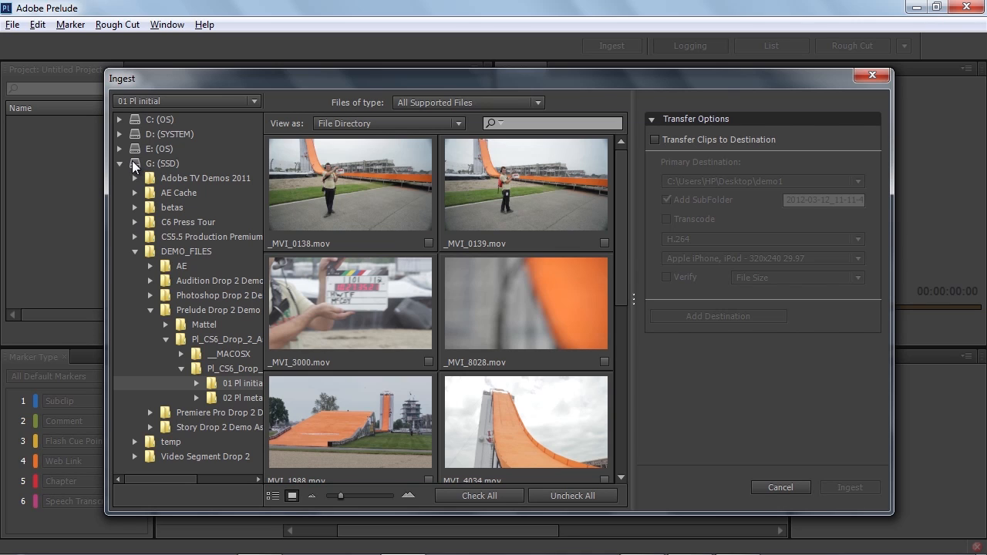
mouse_move(244, 384)
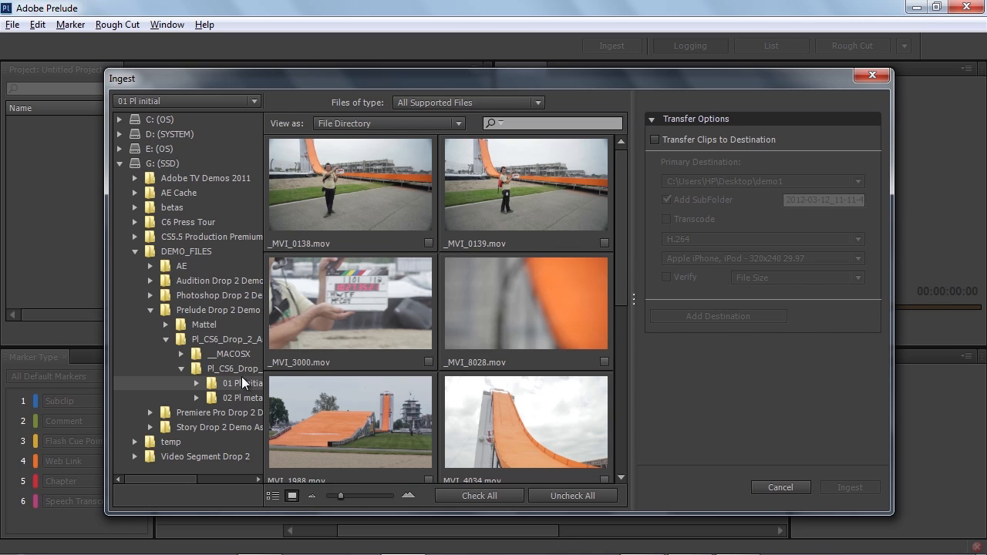
mouse_move(430, 210)
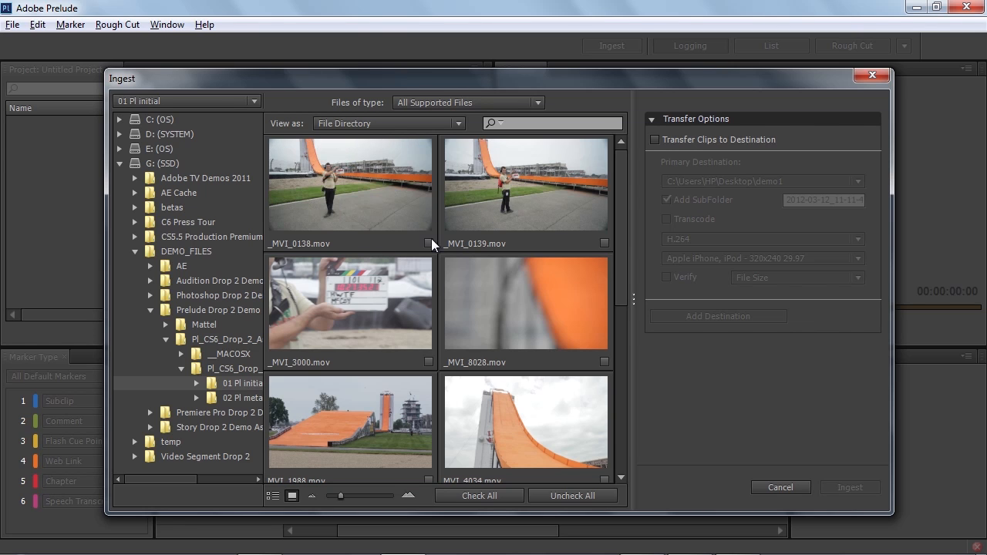
click(429, 244)
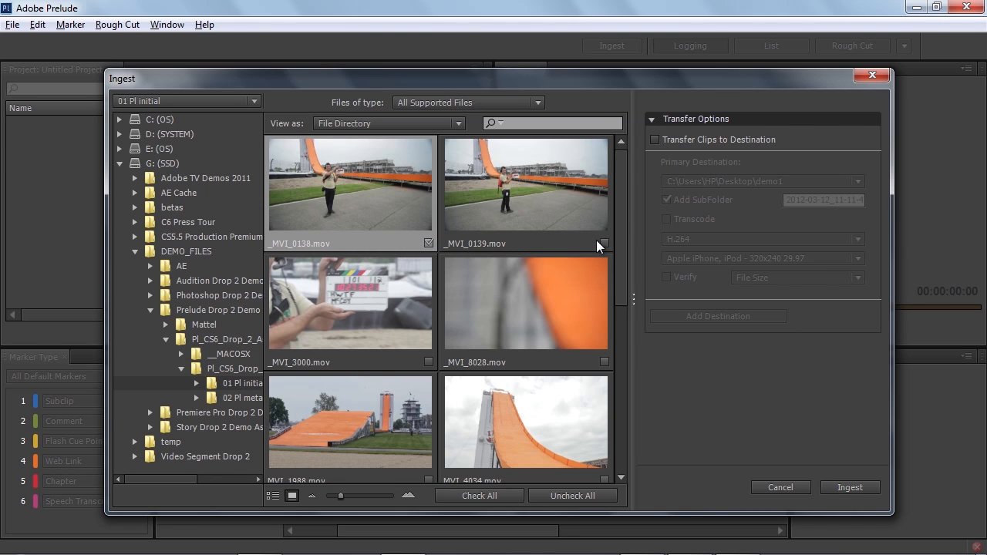
click(605, 243)
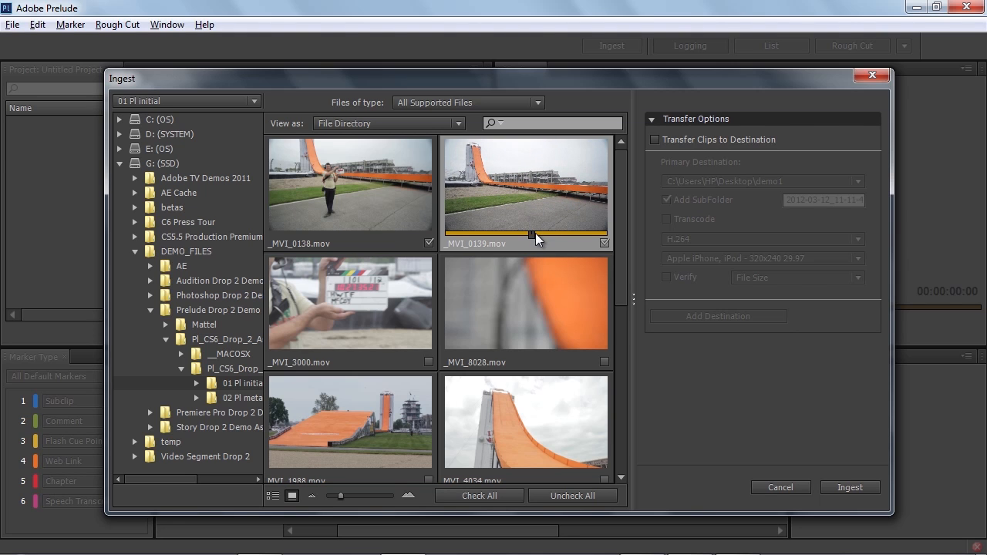
mouse_move(533, 240)
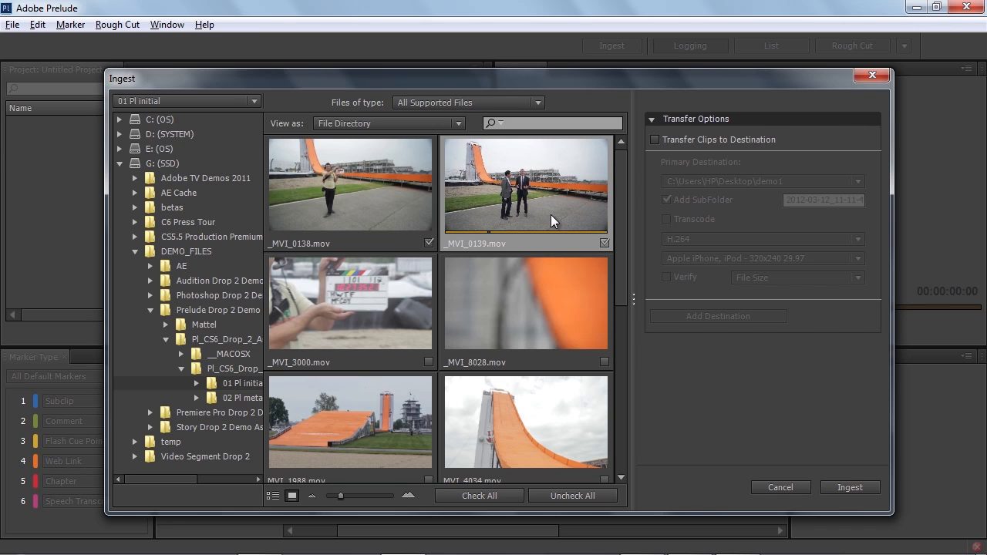
mouse_move(552, 219)
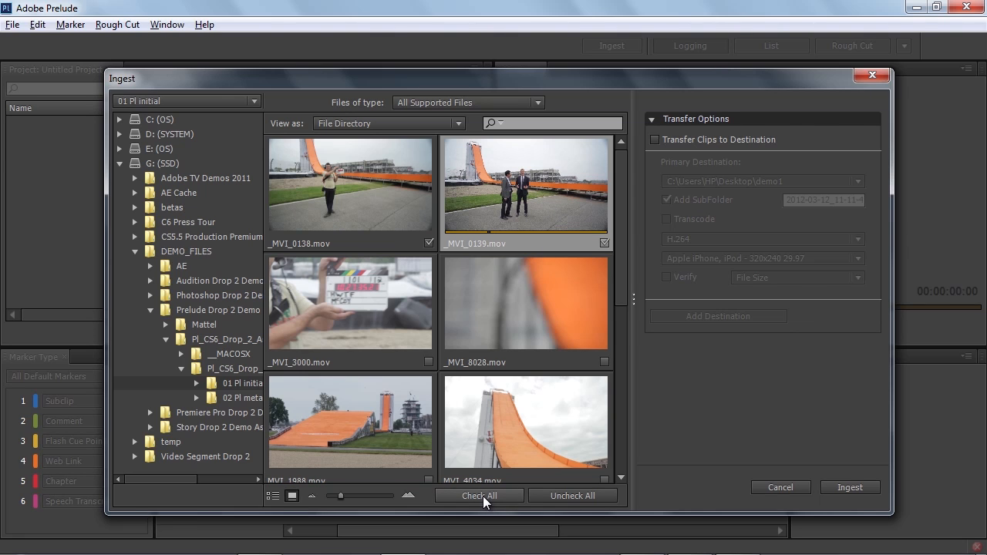
- Check all clips in the folder and ingest them into the project
click(478, 495)
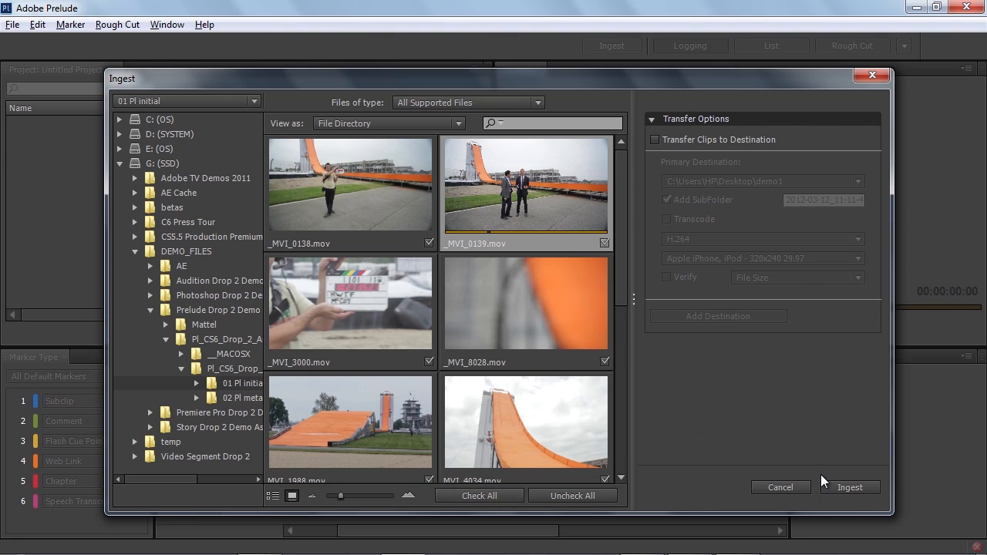
click(848, 488)
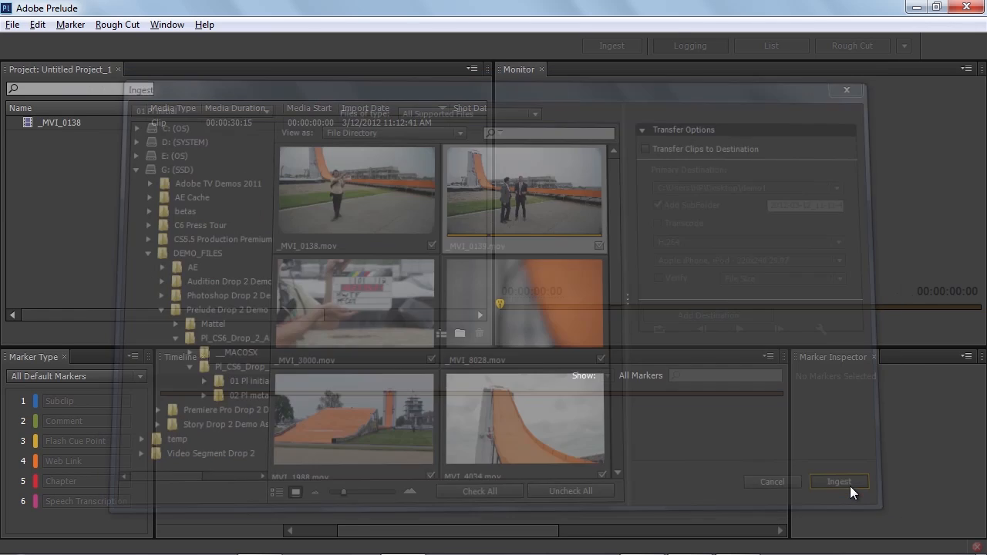
- Load _MVI_3000 from the Project panel into the monitor and timeline for logging
click(839, 481)
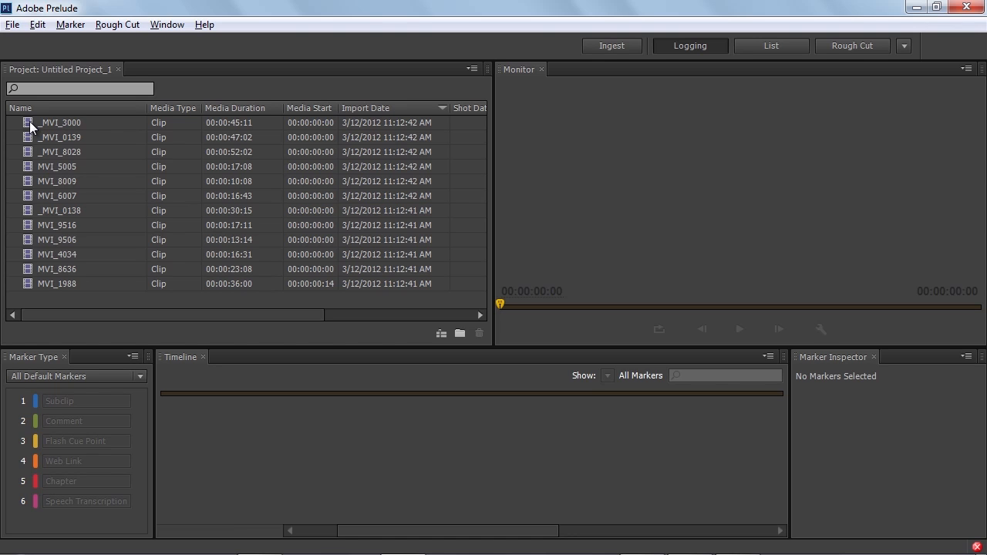
click(62, 123)
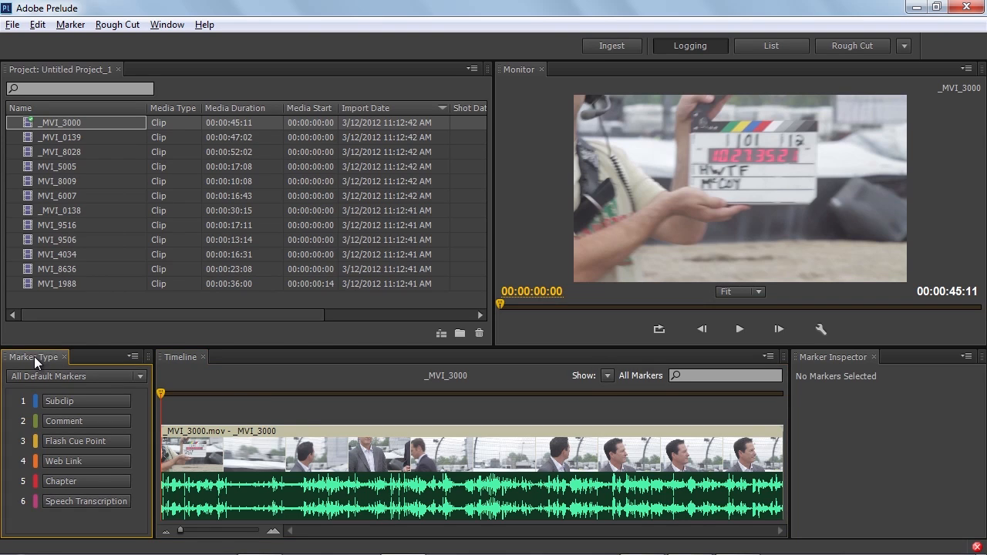
mouse_move(19, 512)
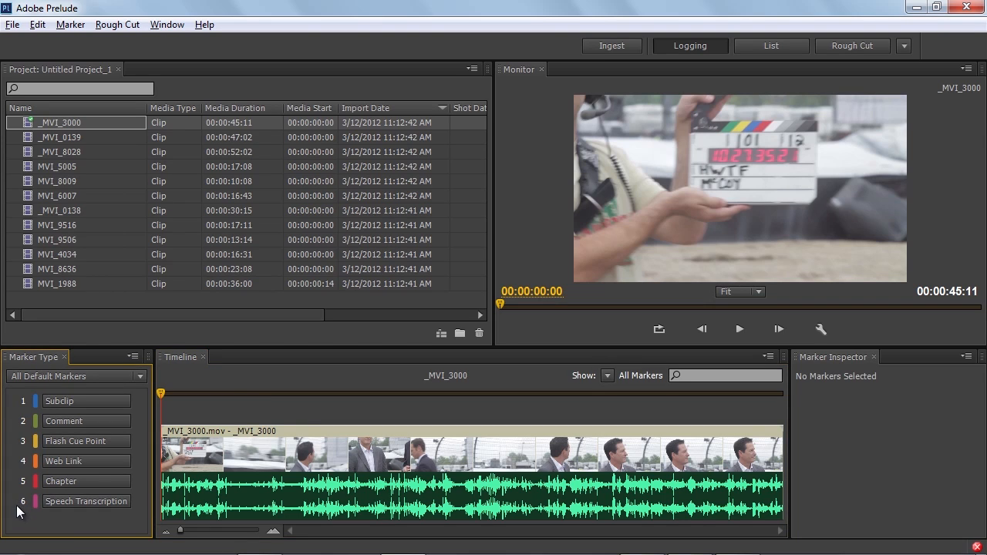
mouse_move(18, 407)
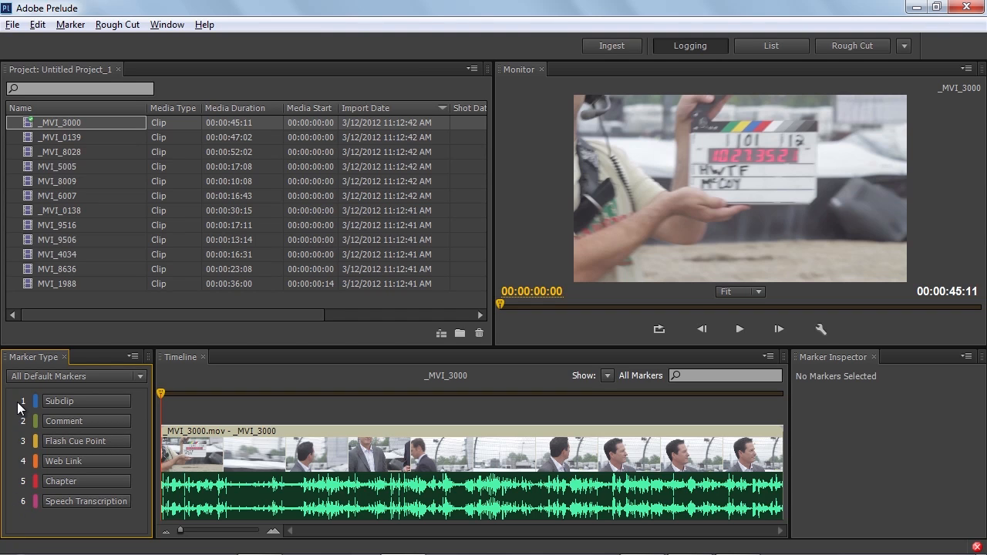
mouse_move(6, 419)
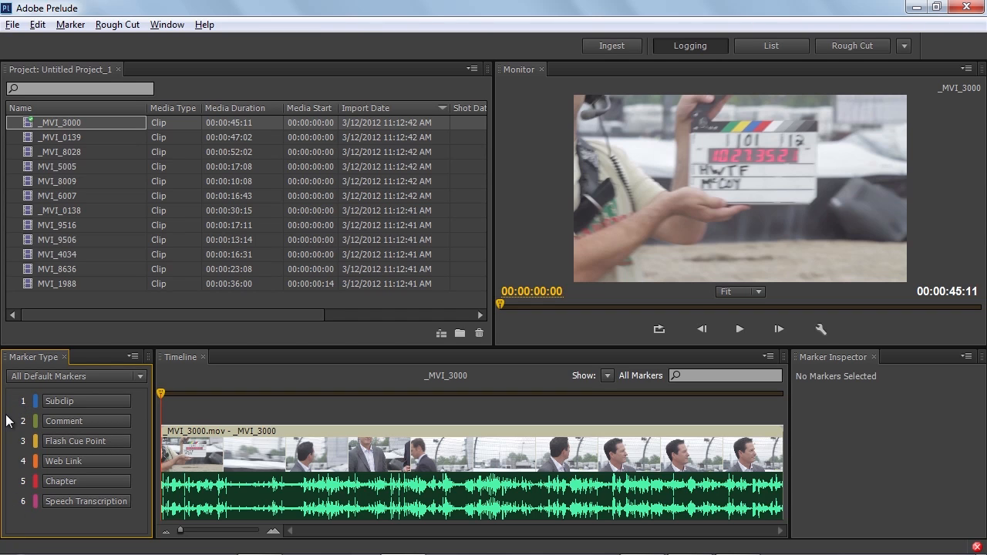
mouse_move(10, 425)
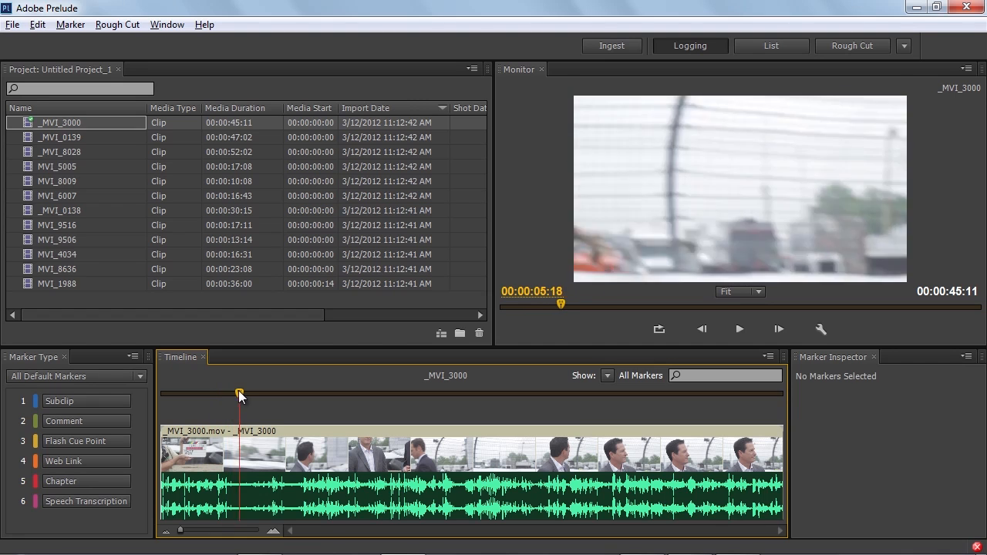
- Add a comment marker at 00:00:07:16 reading 'This is a comment marker'
drag(239, 394, 265, 393)
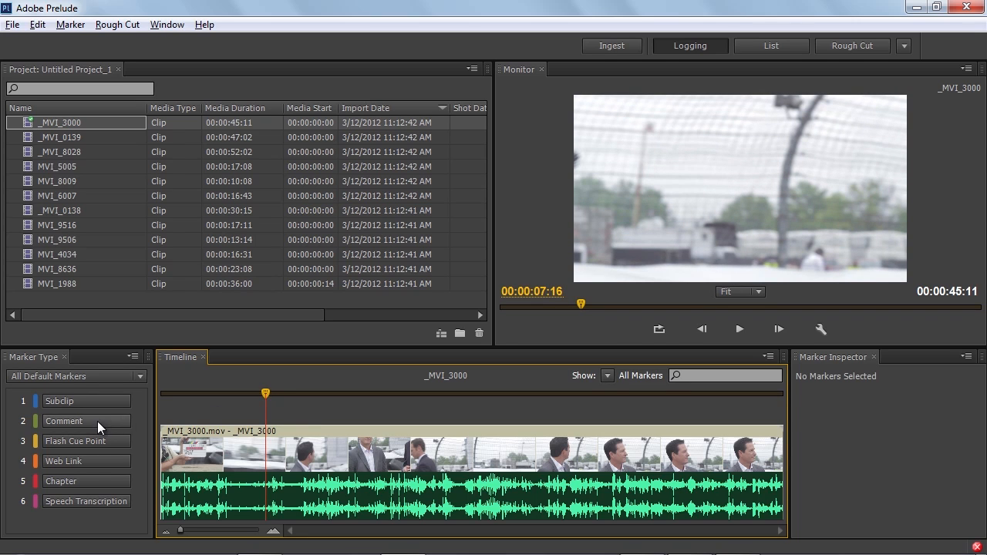
click(65, 421)
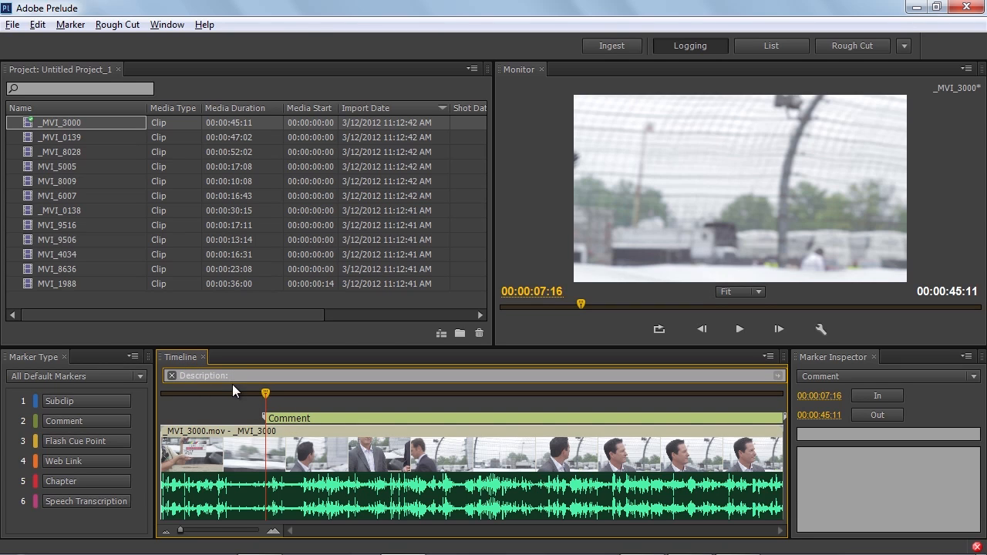
mouse_move(225, 404)
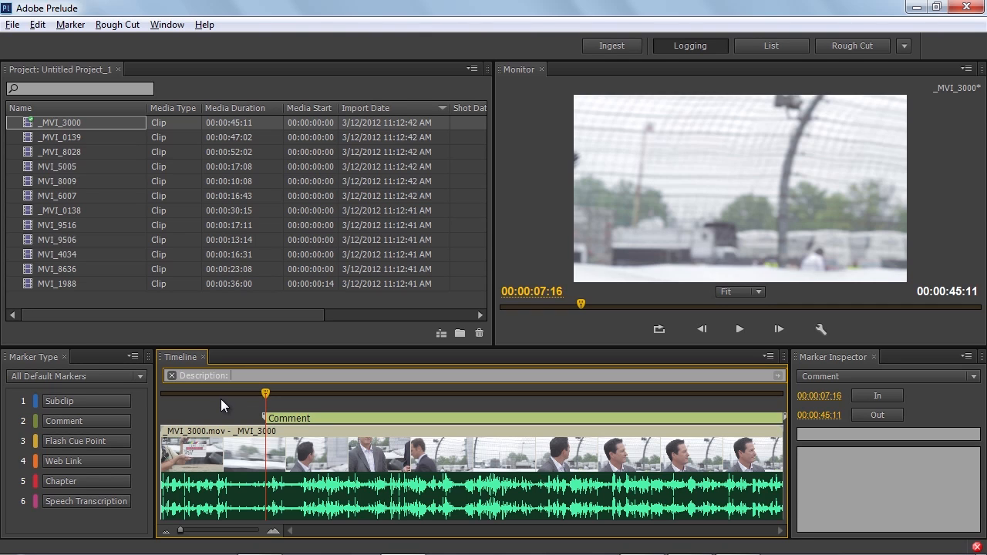
text(This is a comment)
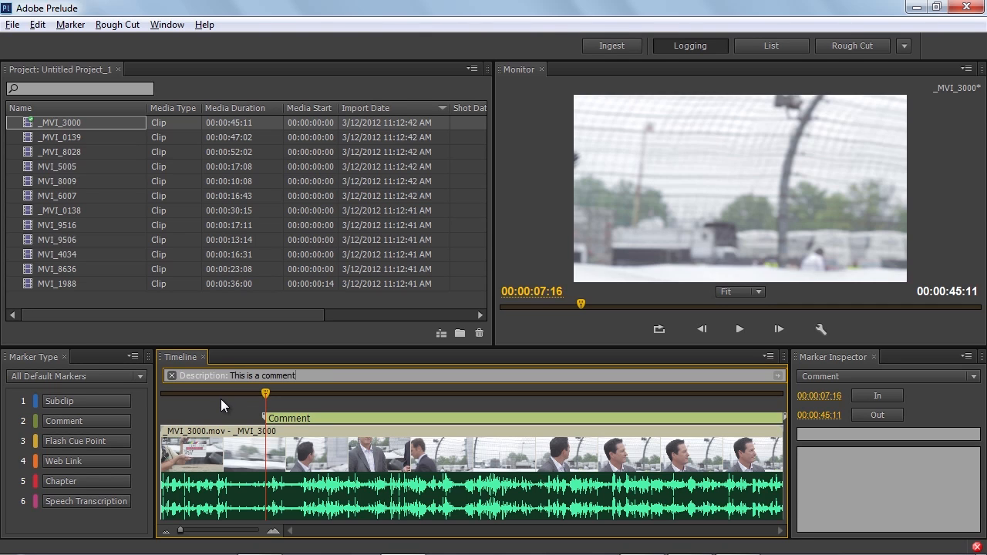
text(marker)
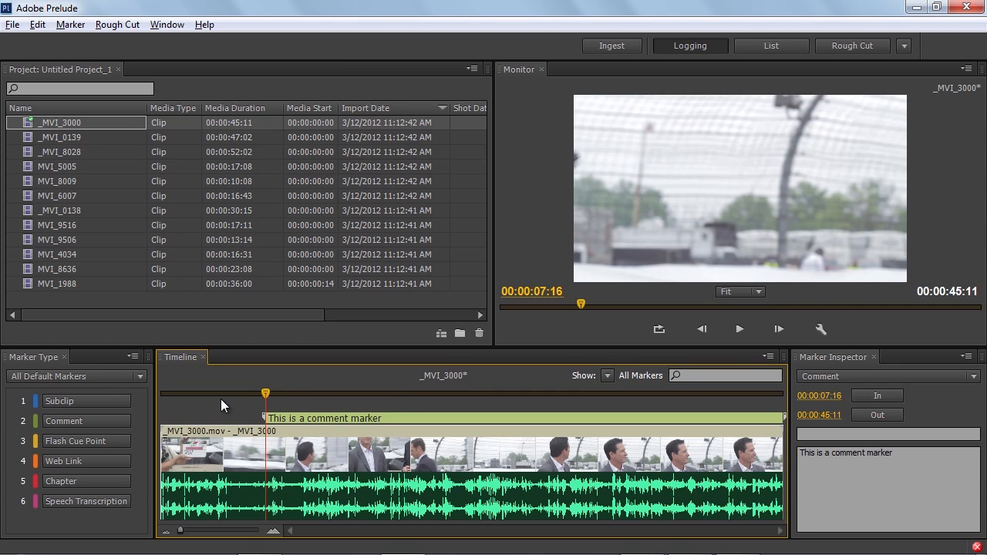
mouse_move(311, 425)
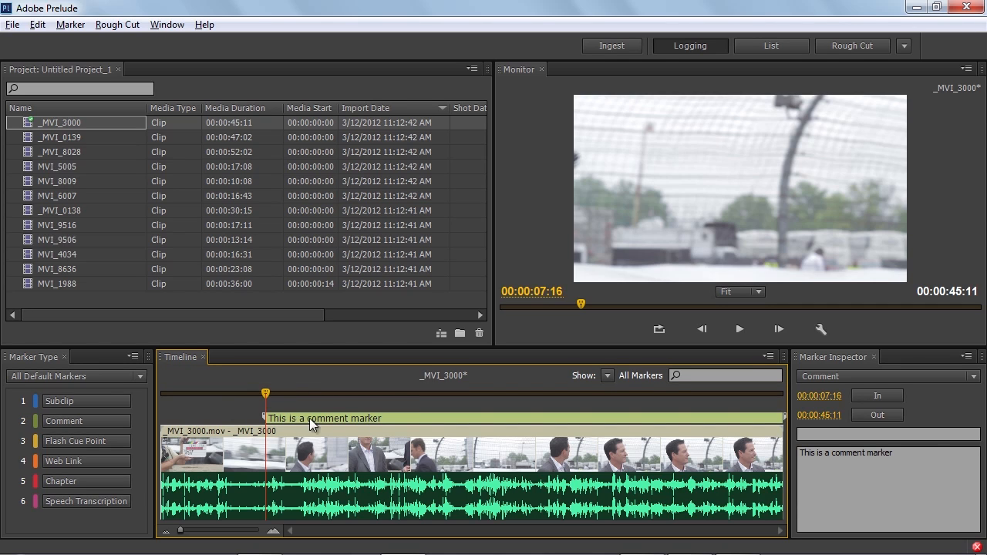
mouse_move(377, 398)
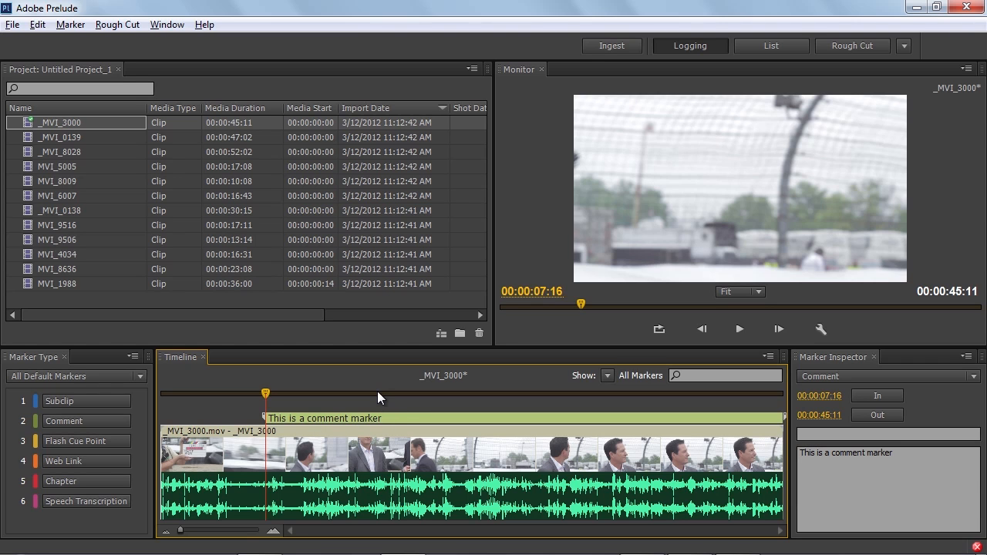
mouse_move(290, 404)
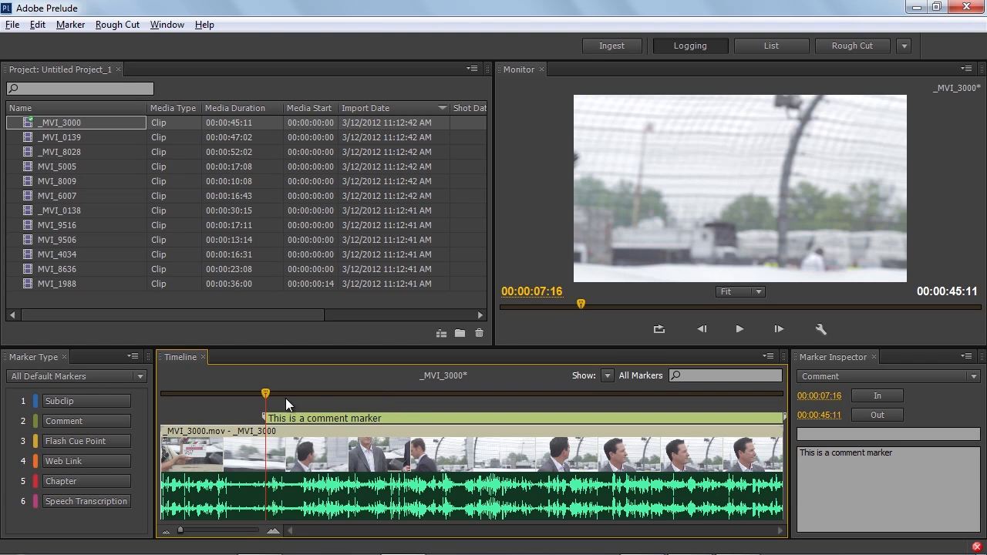
- Extend the comment marker's out point to about 00:00:18:08
click(404, 395)
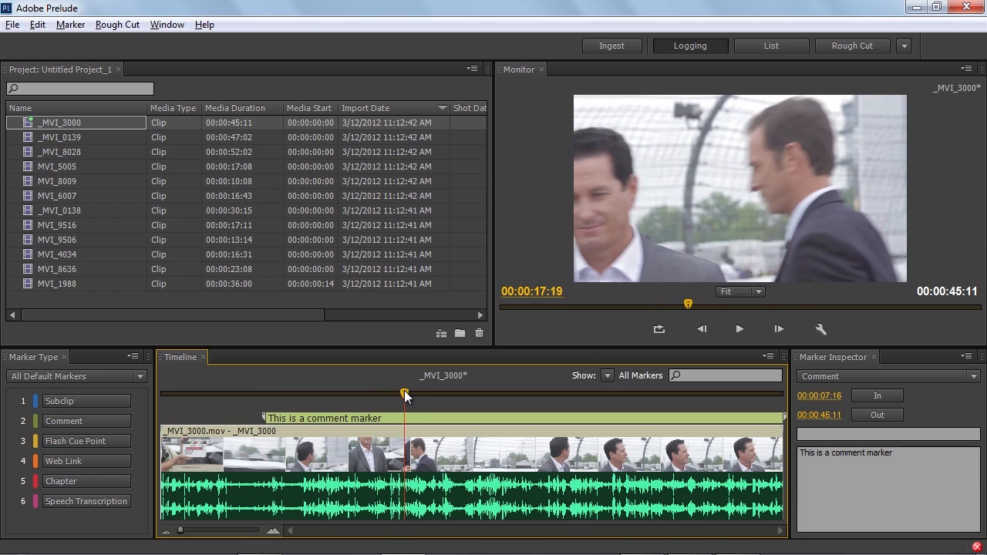
drag(407, 393, 395, 393)
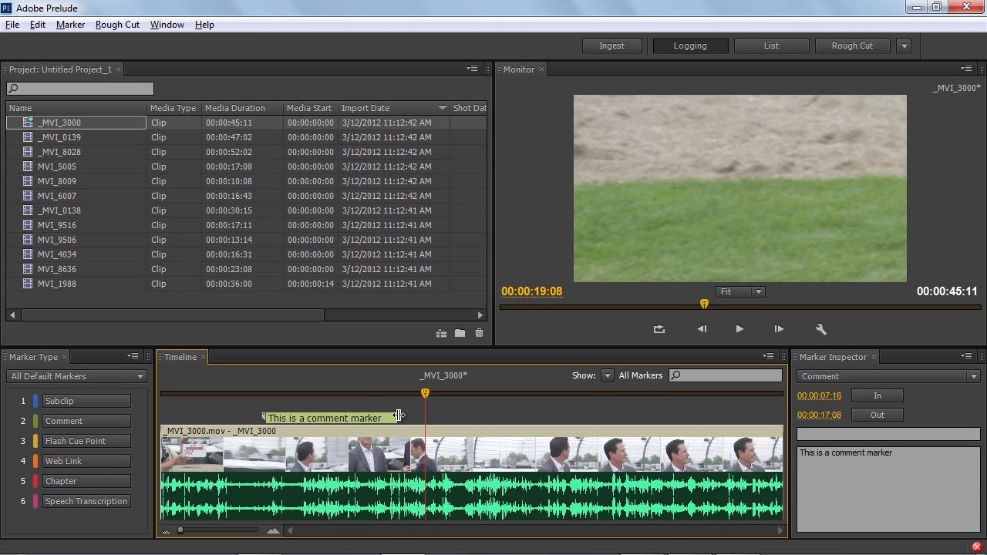
drag(426, 393, 410, 393)
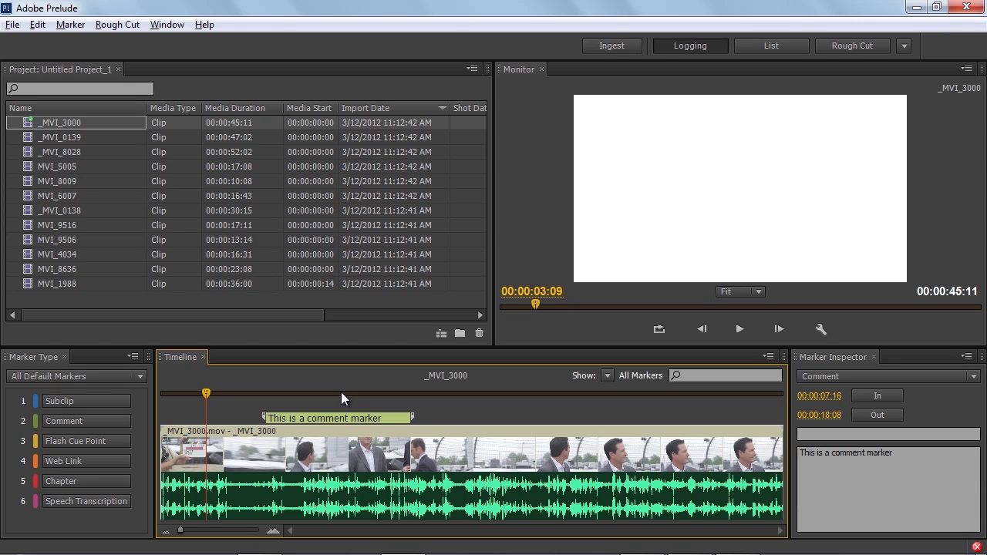
- Describe Take 1 as 'This is the' first take and play ahead to find Take 2
click(738, 329)
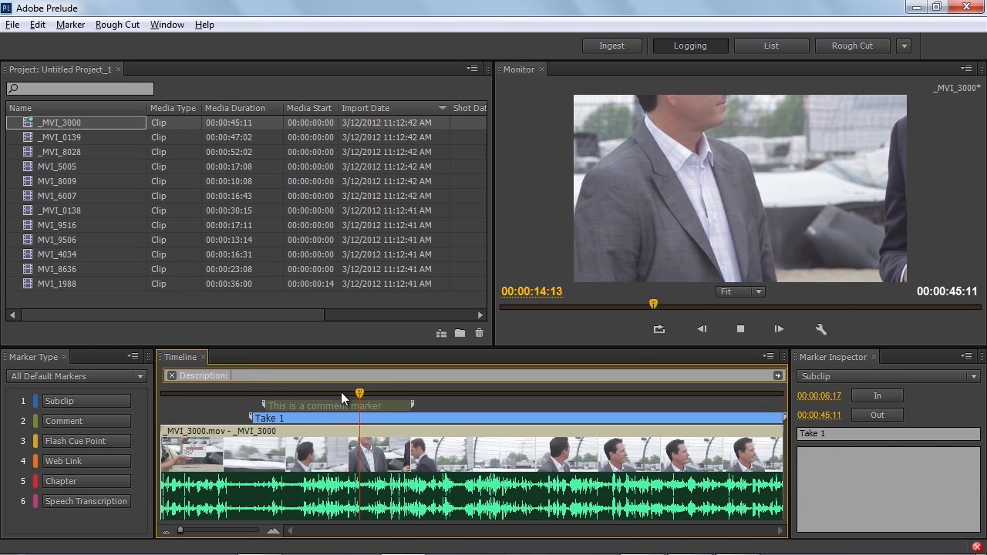
text(This is the first take)
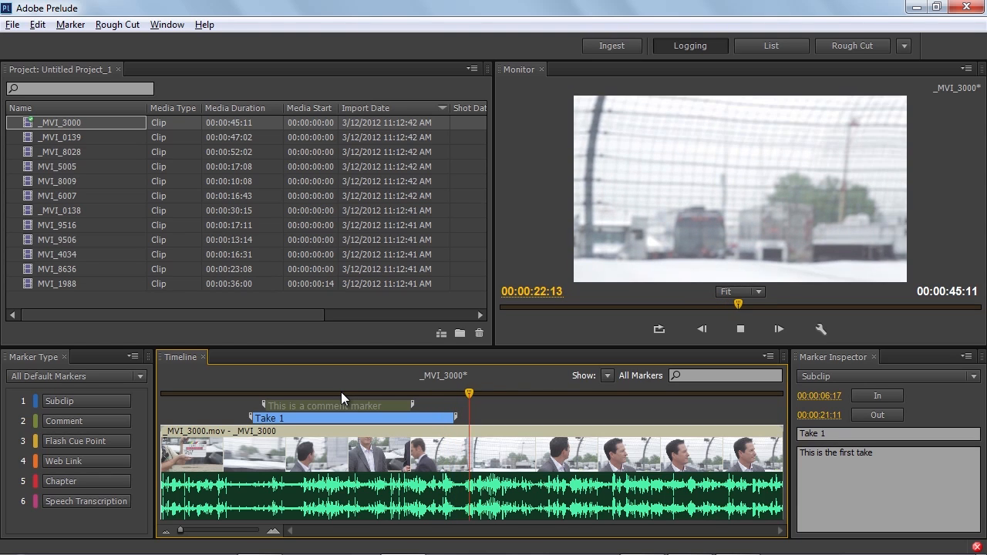
click(738, 330)
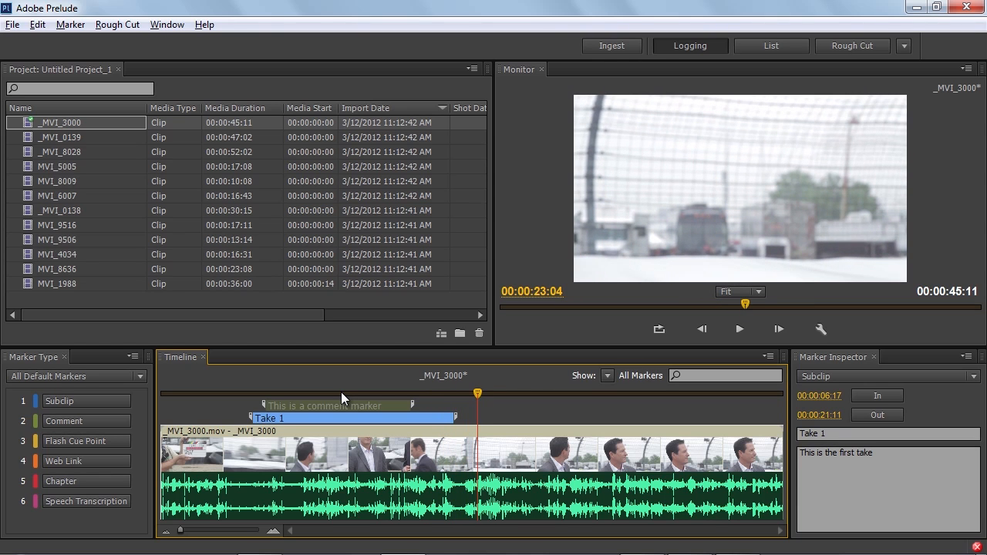
click(737, 329)
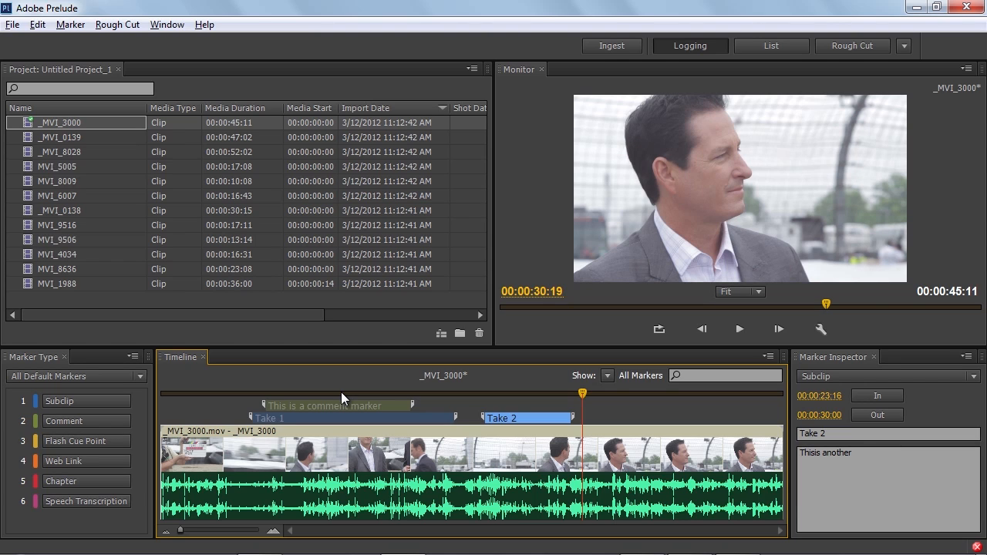
mouse_move(580, 415)
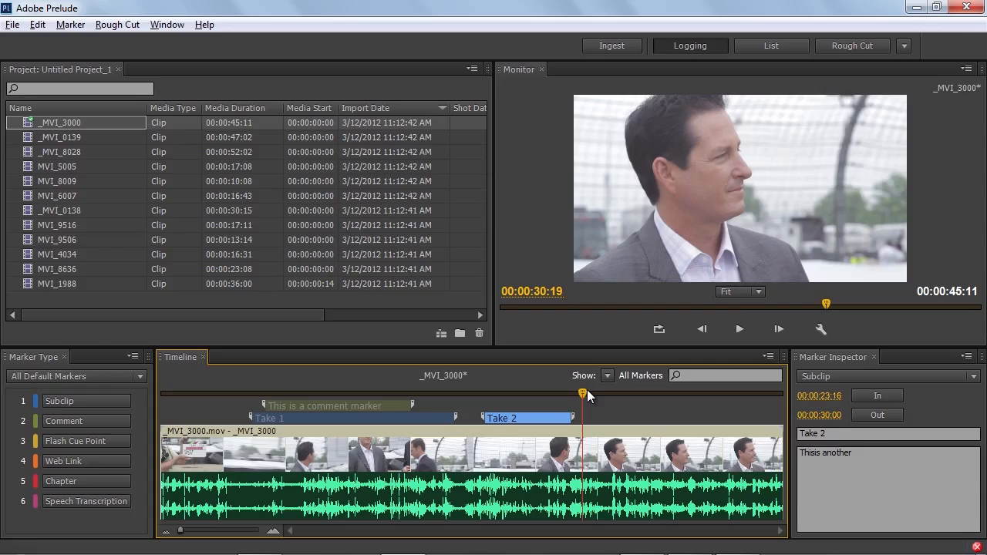
mouse_move(516, 395)
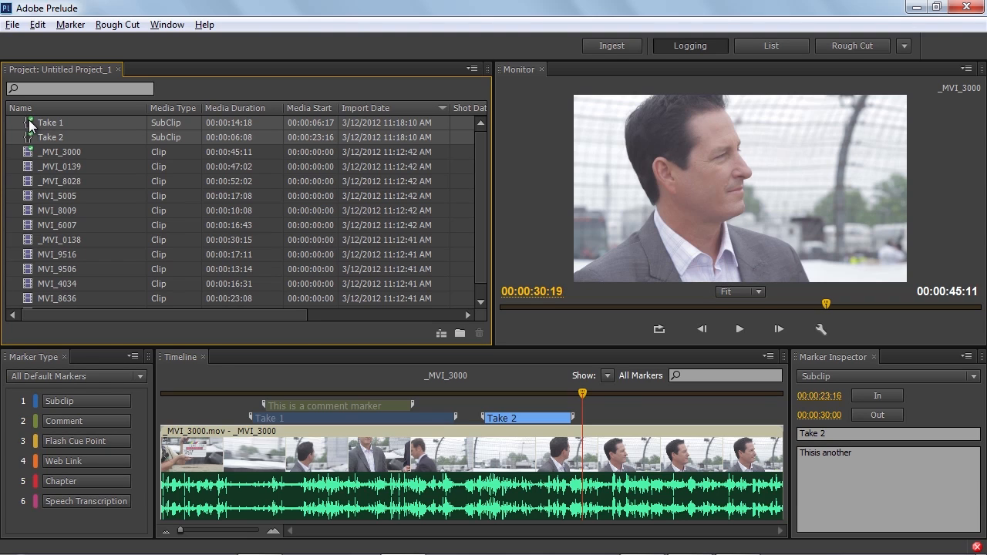
mouse_move(31, 147)
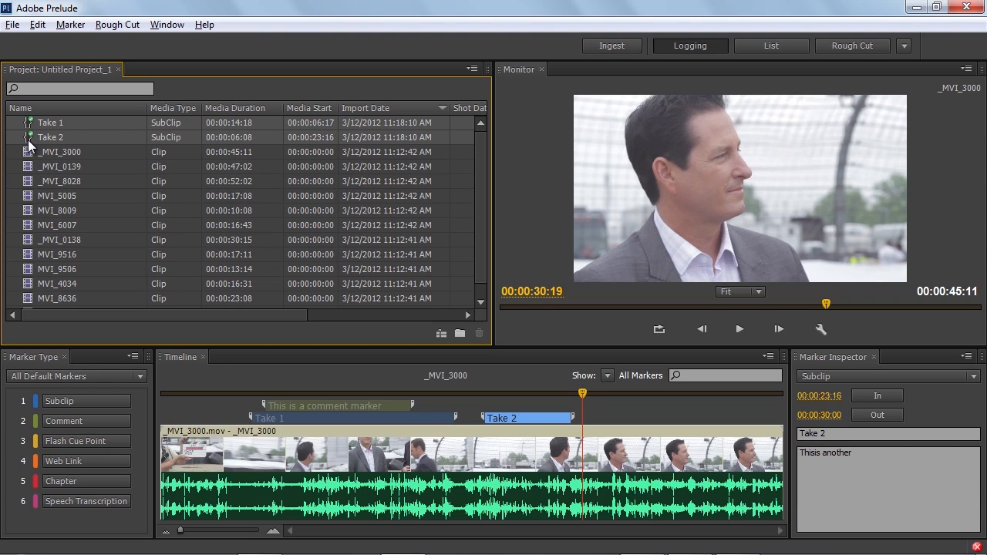
- Select the Take 1 subclip in the project list
click(49, 124)
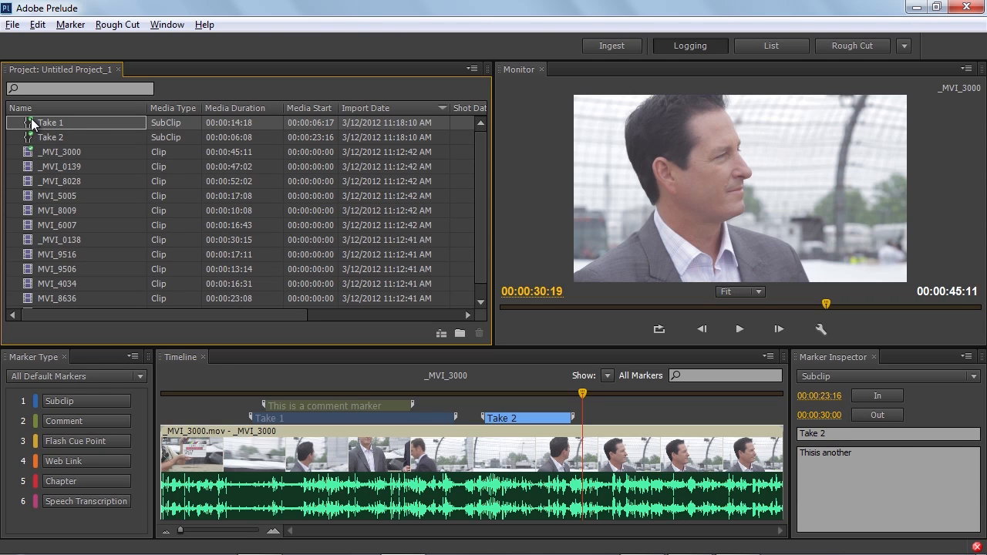
mouse_move(39, 125)
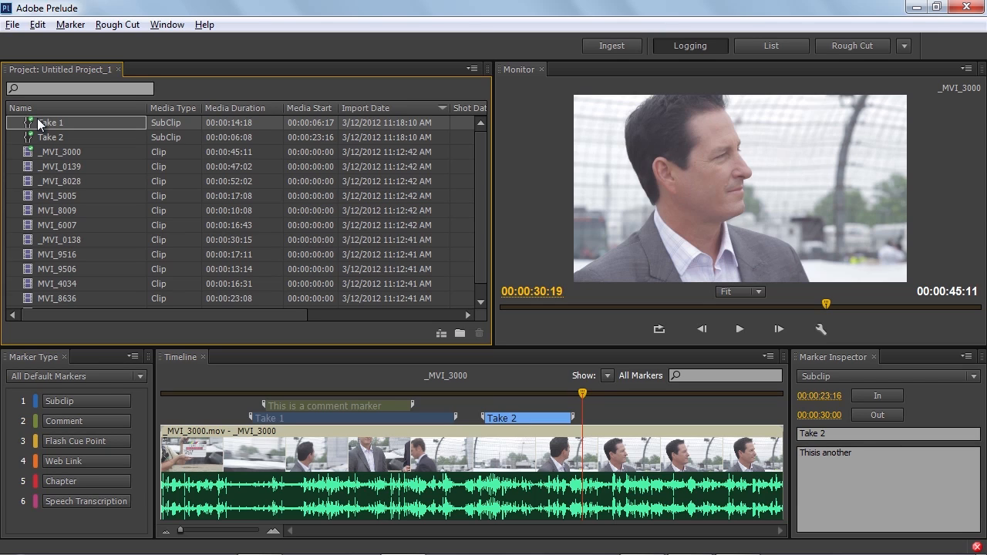
mouse_move(542, 430)
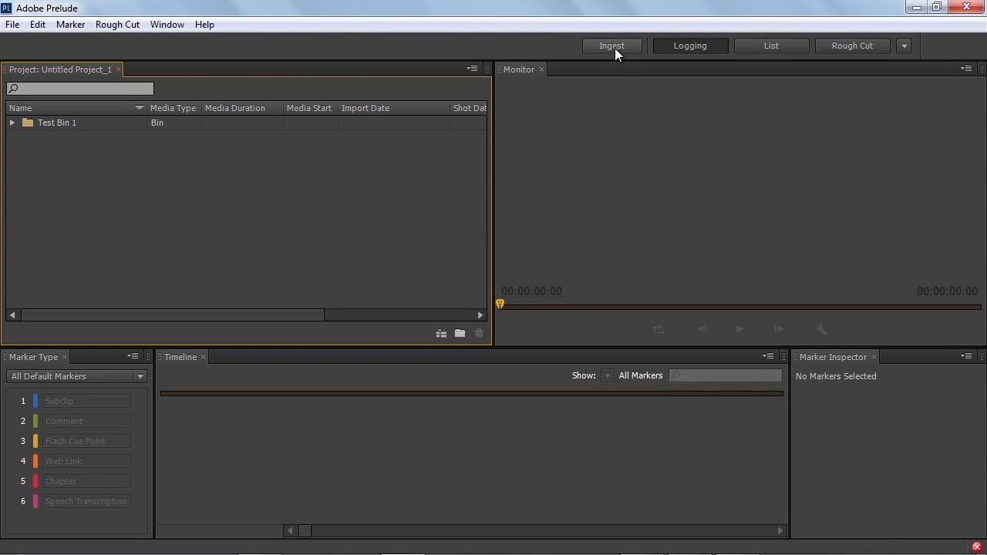
- Browse the 01 Pl initial clip thumbnails in the ingest window
click(610, 47)
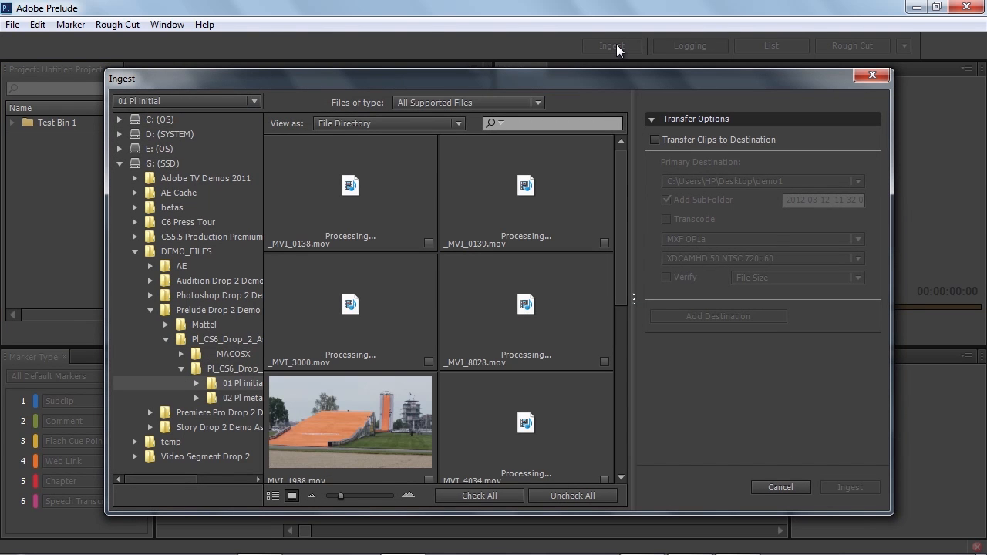
mouse_move(609, 83)
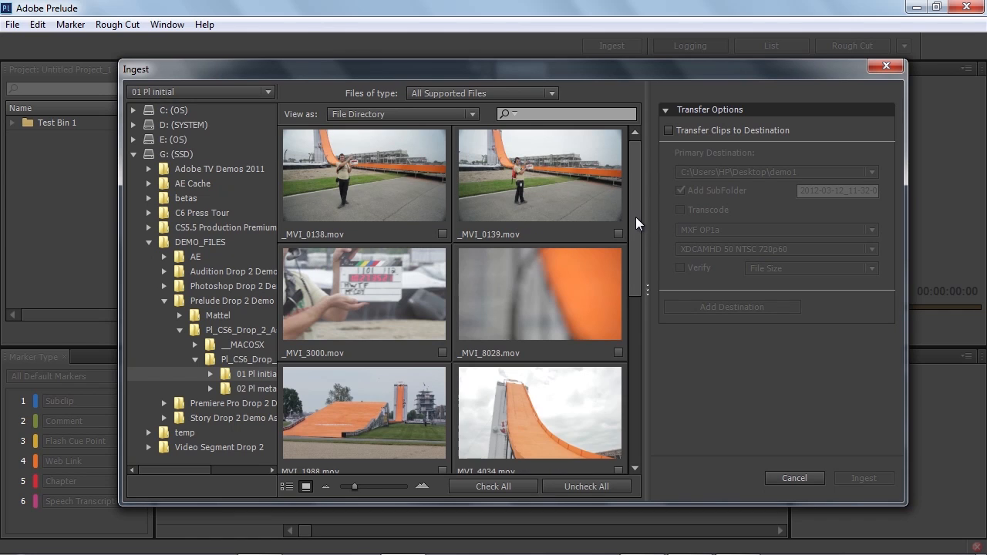
scroll(down, 3)
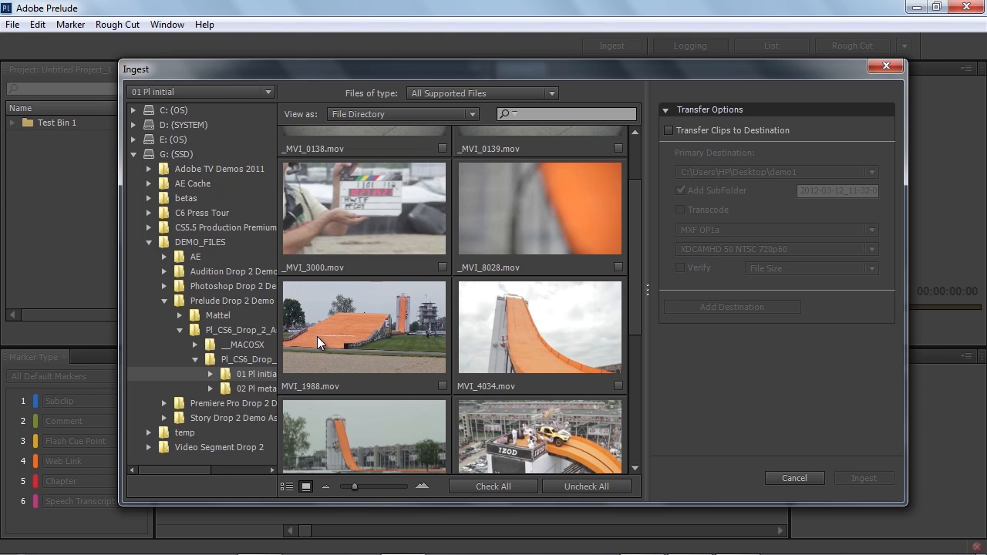
mouse_move(321, 342)
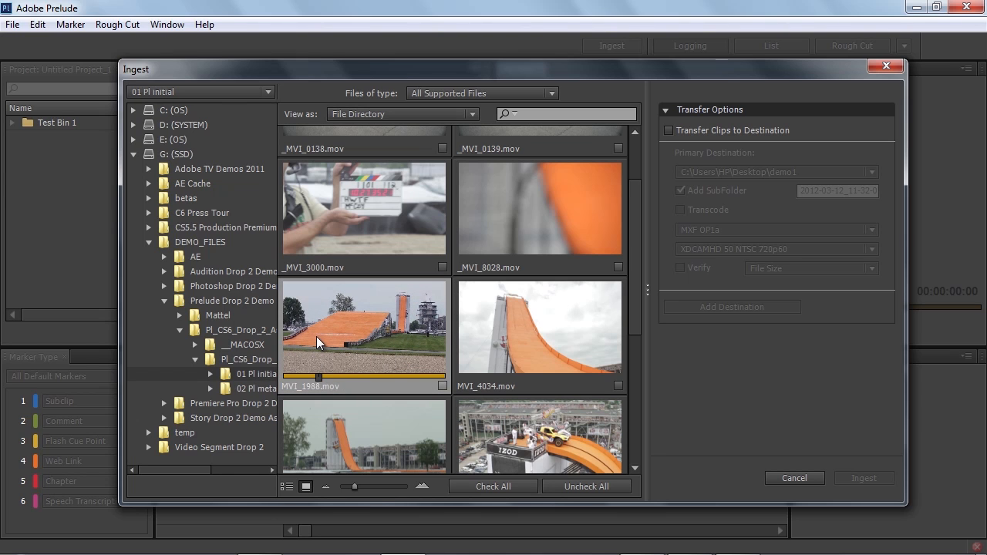
mouse_move(323, 355)
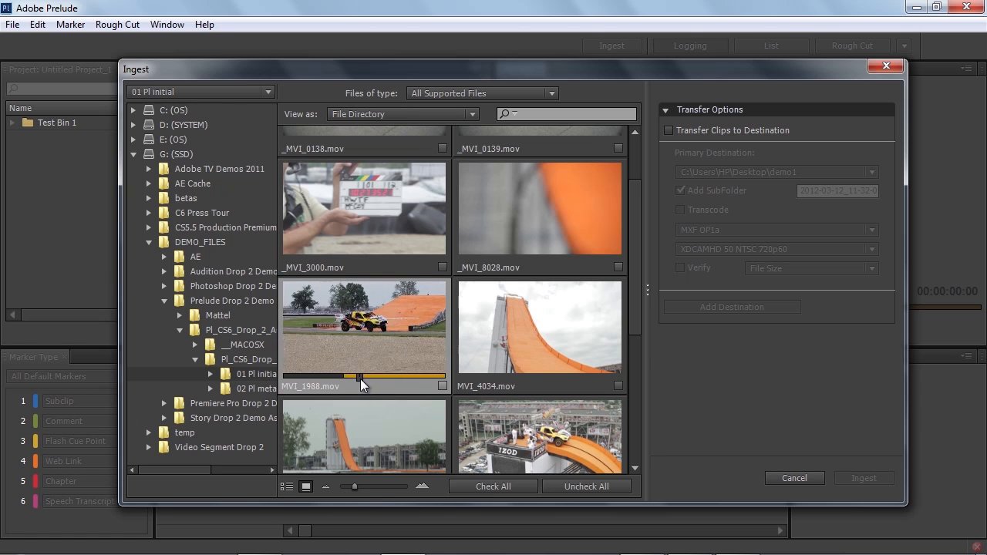
mouse_move(373, 377)
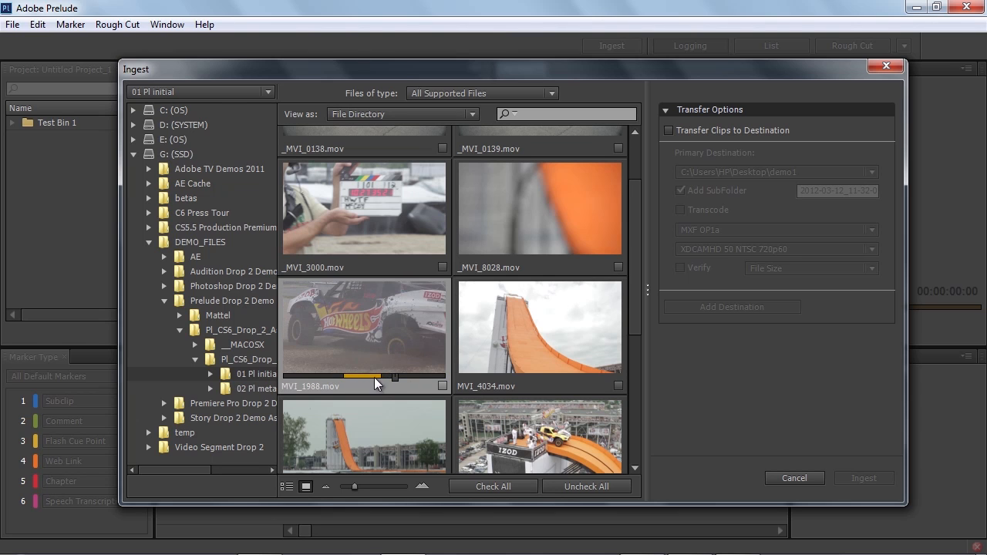
mouse_move(384, 383)
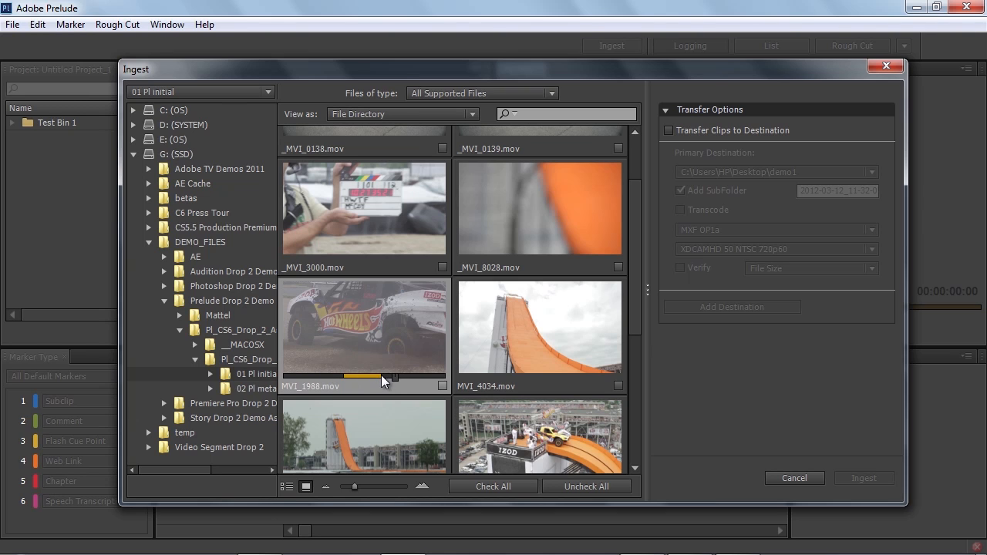
mouse_move(410, 355)
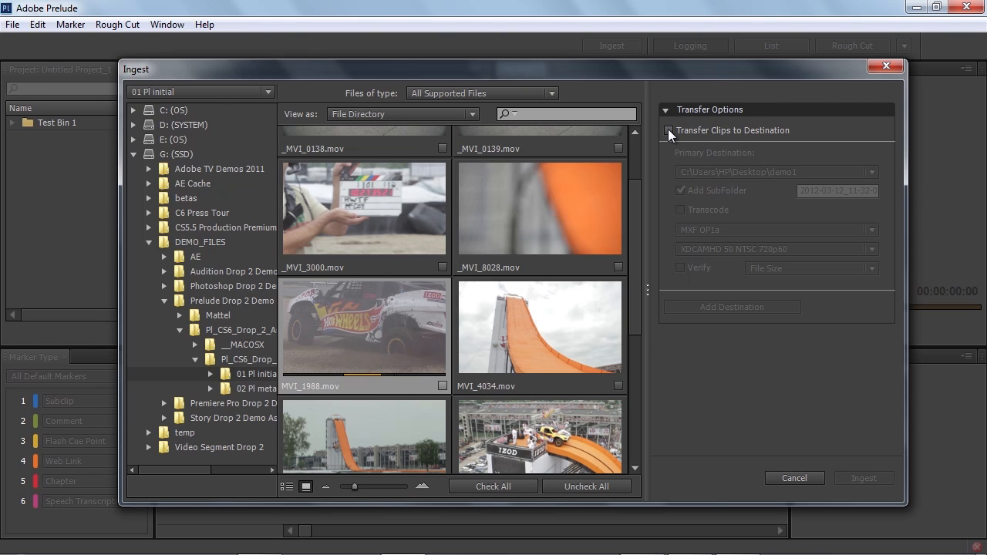
- Enable transfer to destination with transcoding to MXF OP1a XDCAMHD 50 NTSC 720p60
click(669, 129)
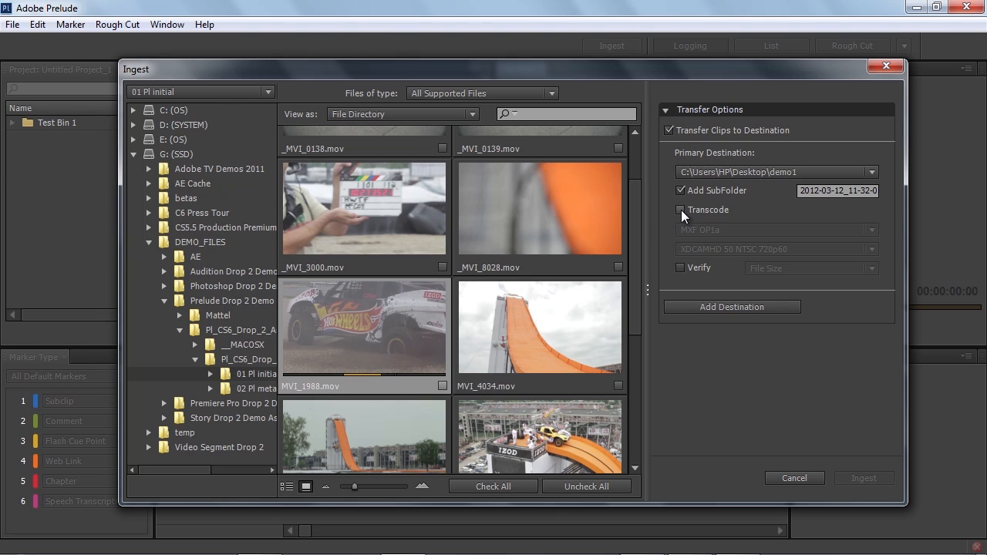
click(680, 210)
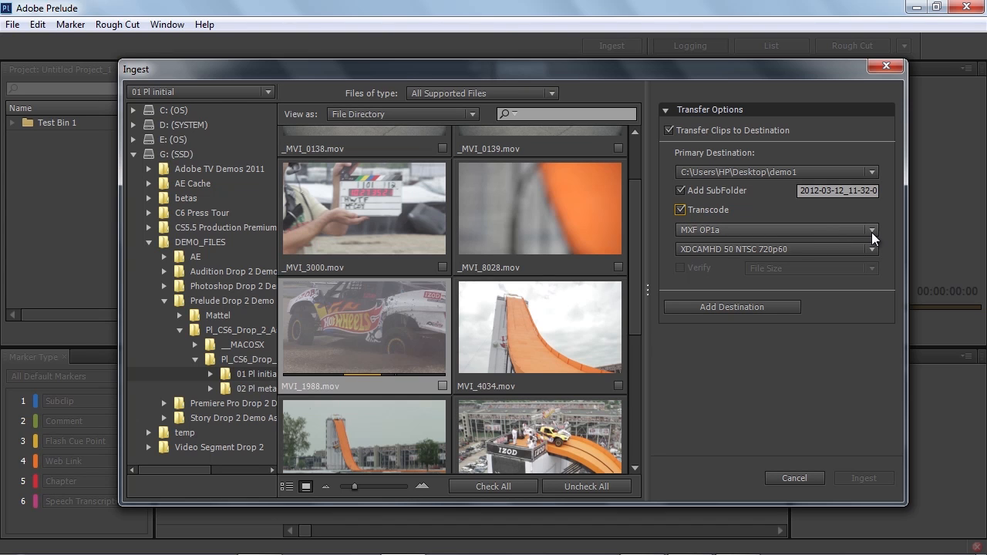
click(871, 230)
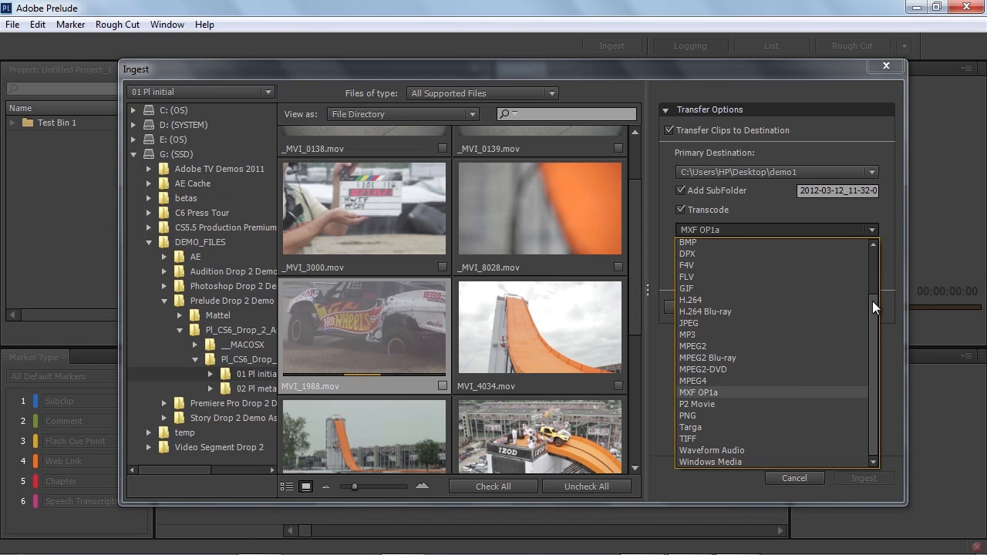
mouse_move(722, 398)
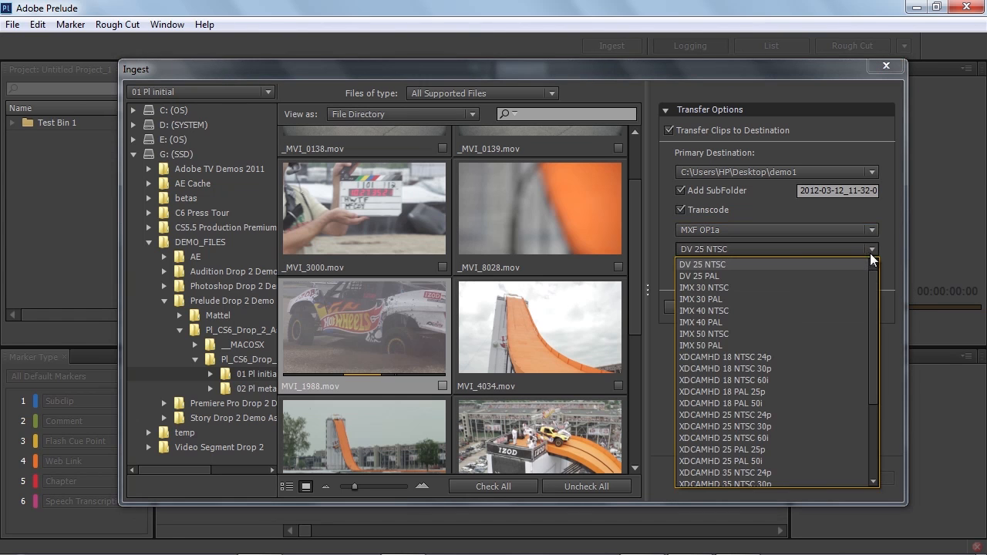
scroll(down, 3)
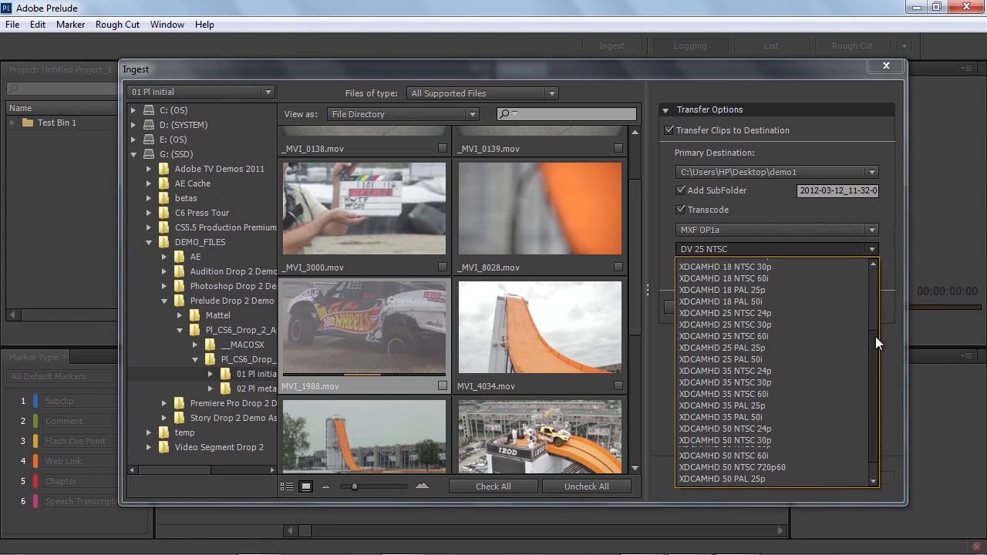
scroll(down, 3)
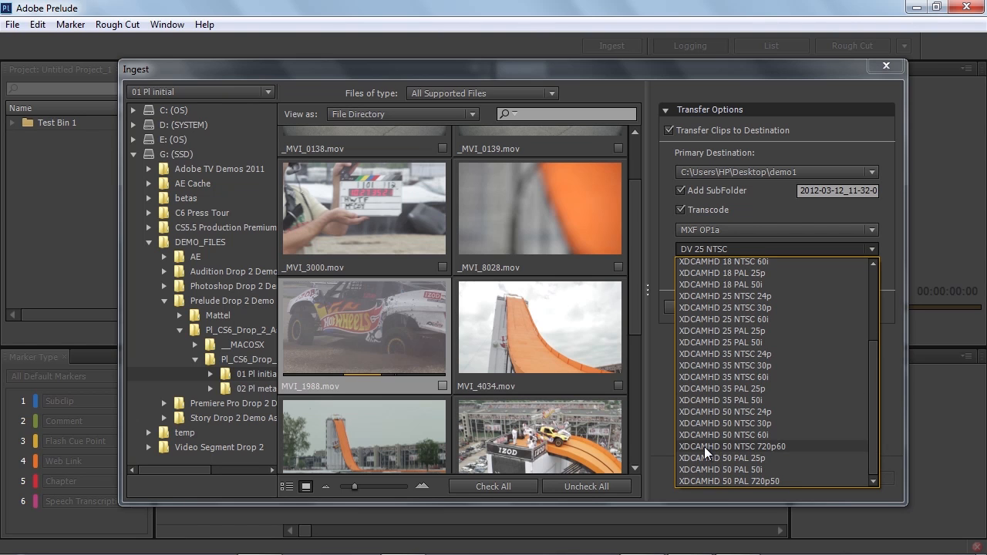
click(731, 447)
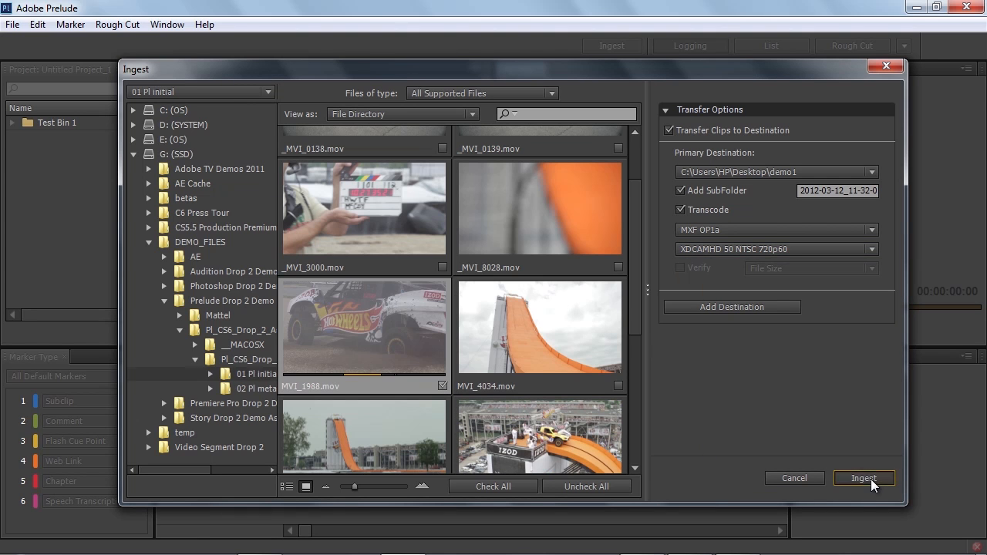
- Ingest the partial MVI_1988 clip, load it into the monitor and timeline and play it
click(864, 478)
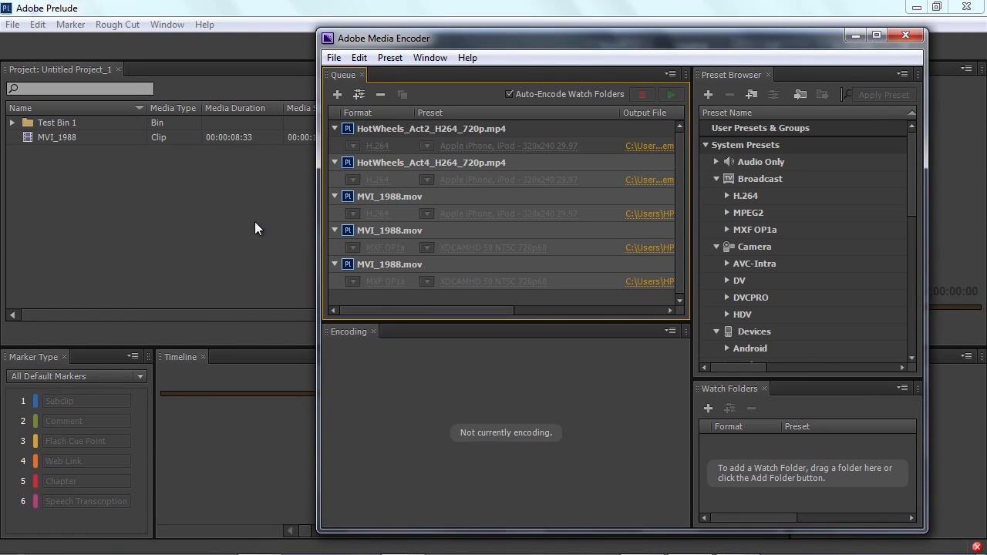
click(905, 34)
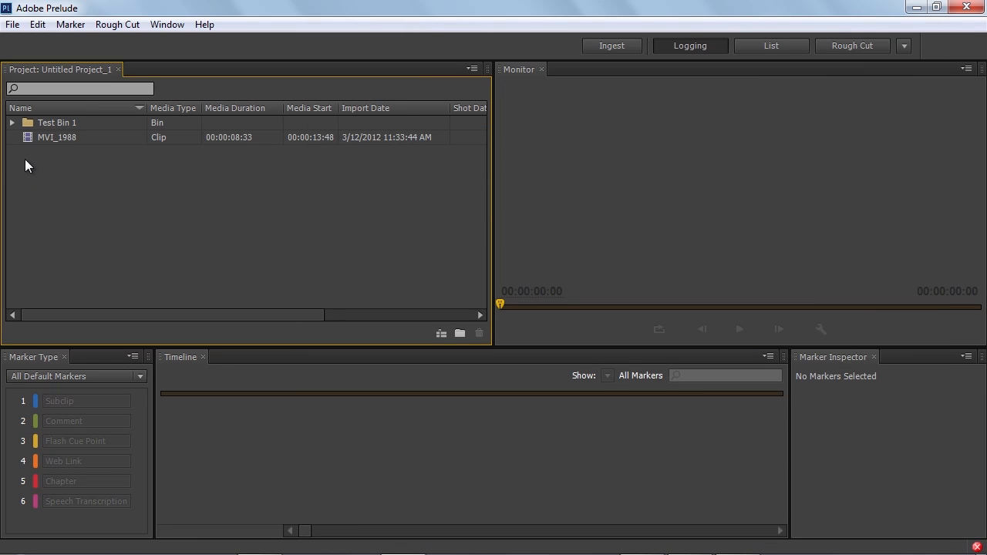
click(55, 137)
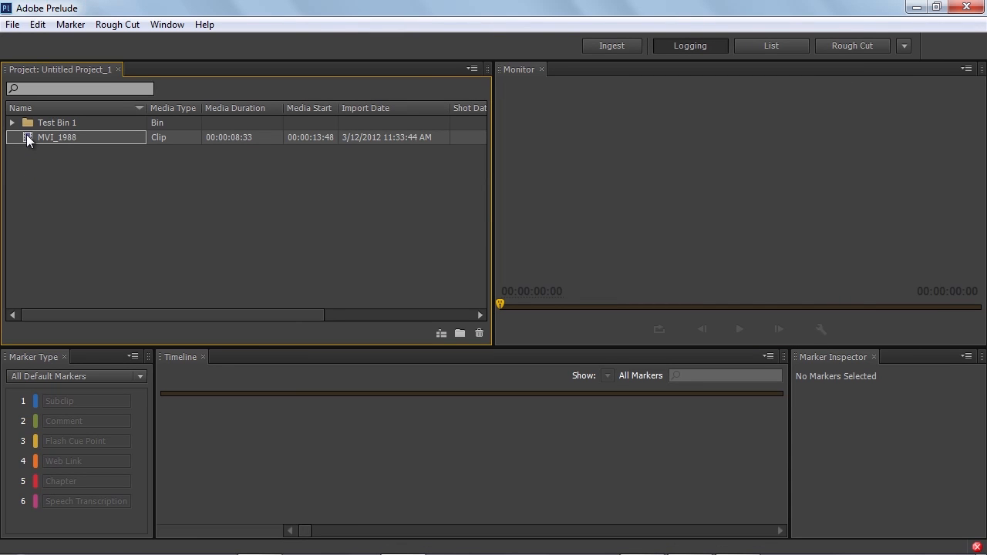
double_click(55, 137)
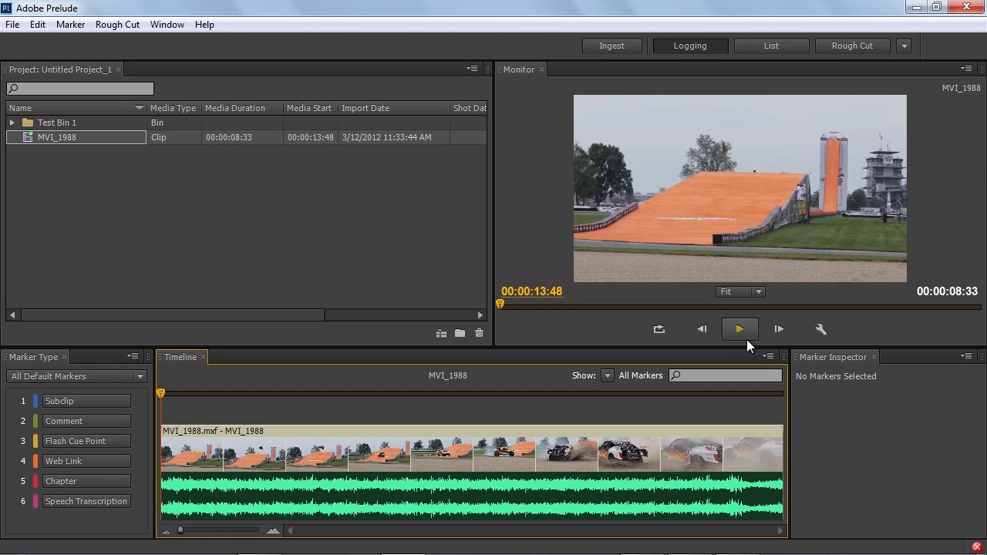
mouse_move(740, 330)
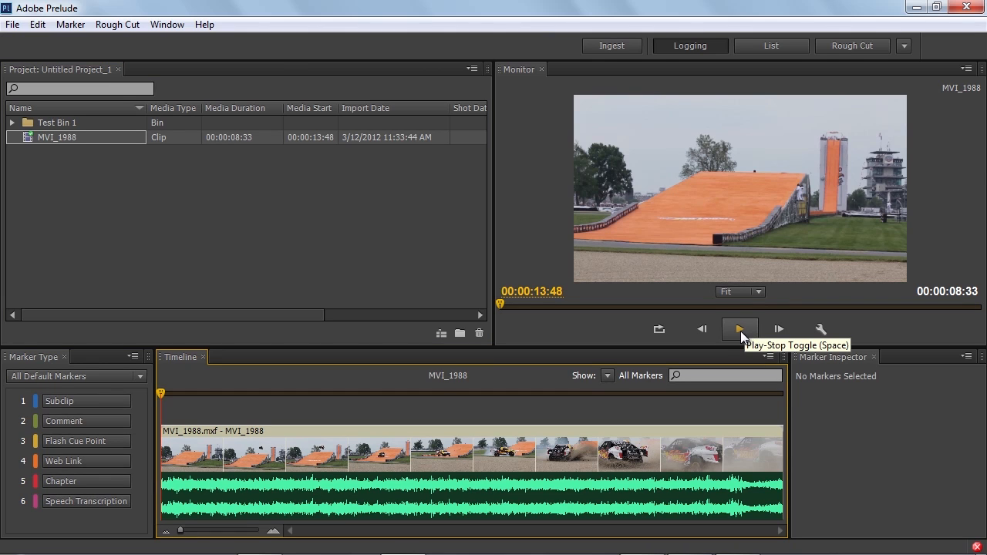
click(739, 330)
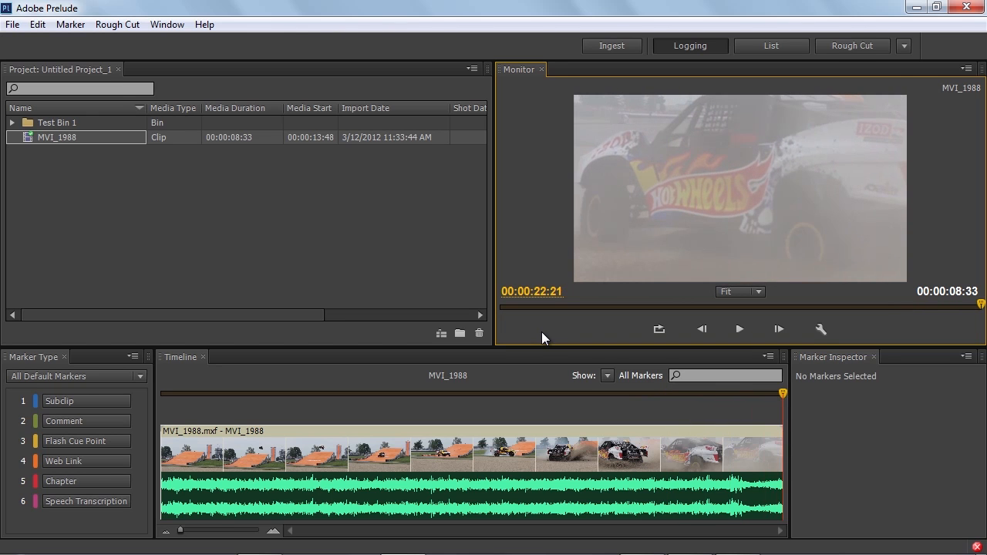
mouse_move(423, 284)
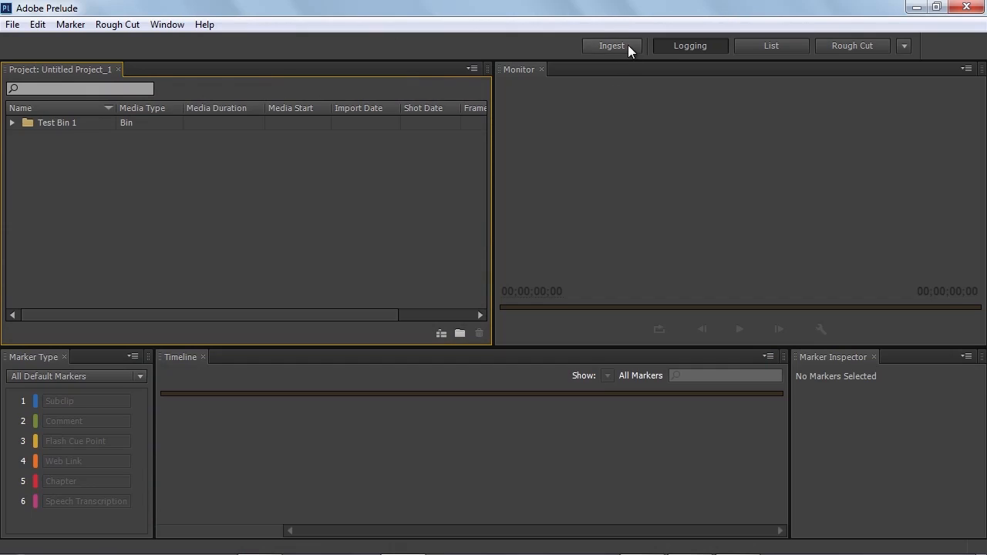
- Browse the Licensed final videos Hot Wheels clips with enlarged thumbnails in the ingest window
click(610, 47)
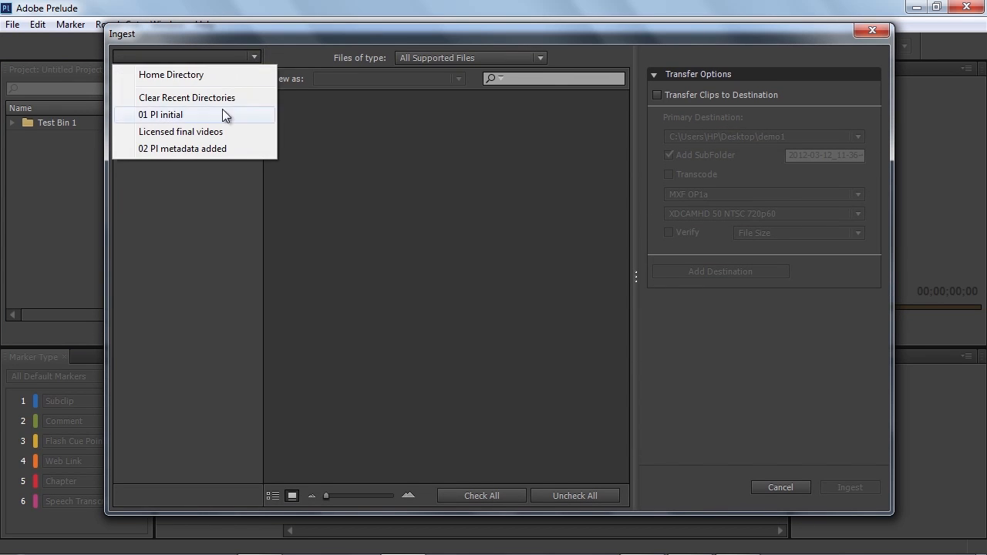
mouse_move(182, 148)
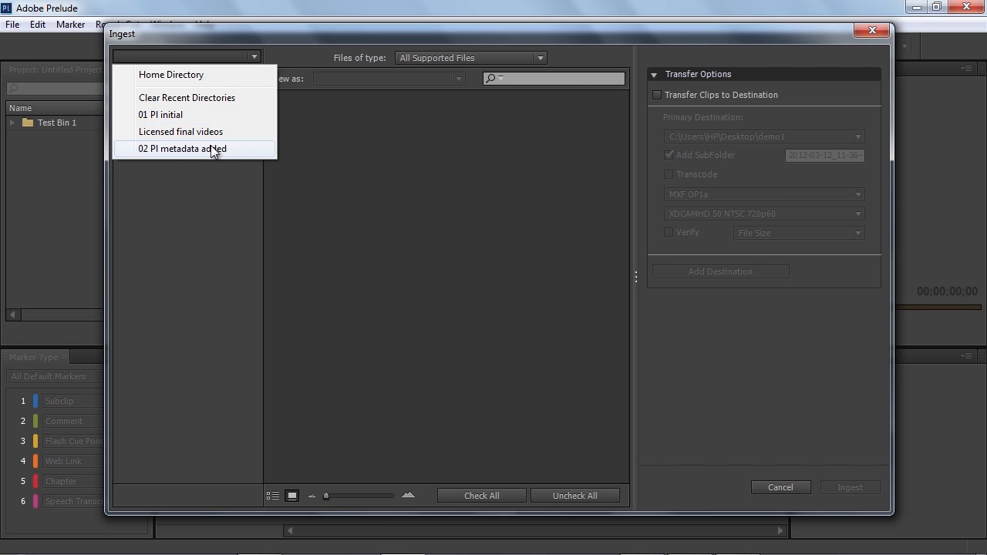
click(181, 131)
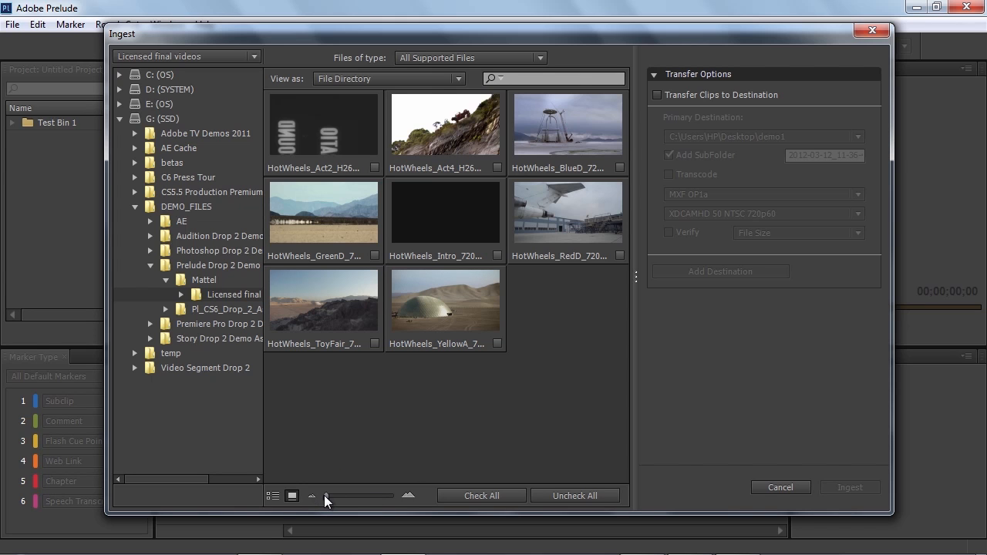
drag(327, 497, 378, 496)
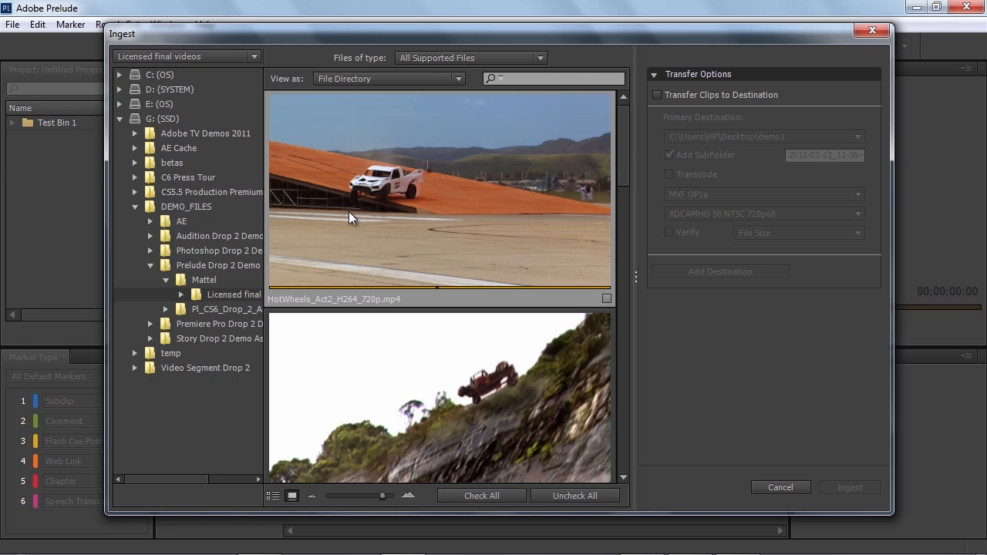
mouse_move(388, 505)
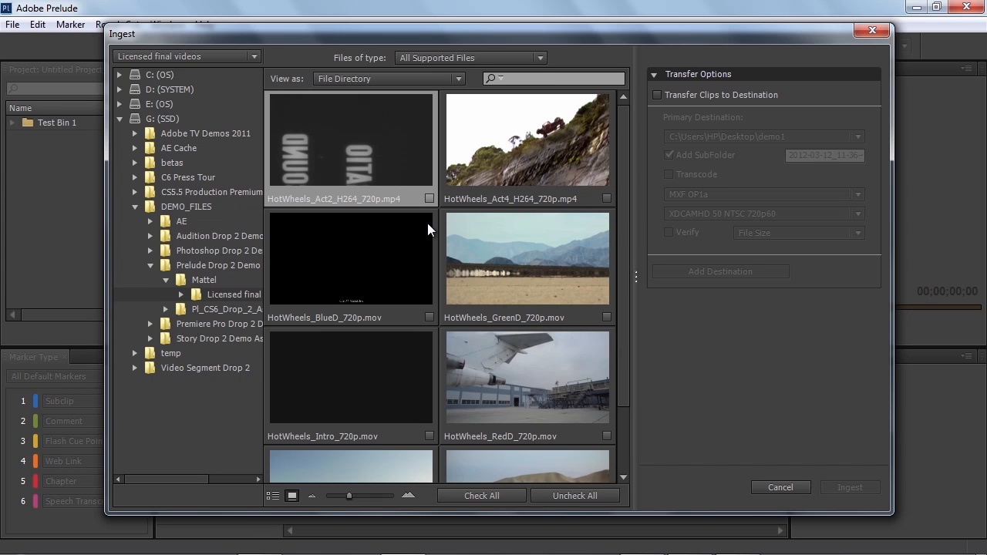
mouse_move(351, 259)
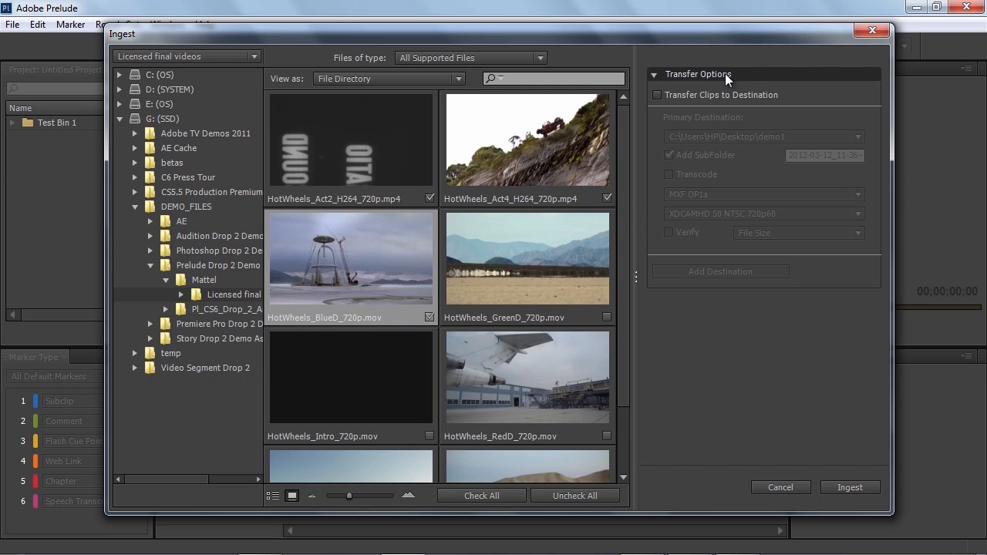
- Enable clip transfer to the demo1 desktop folder with a dated subfolder
click(657, 94)
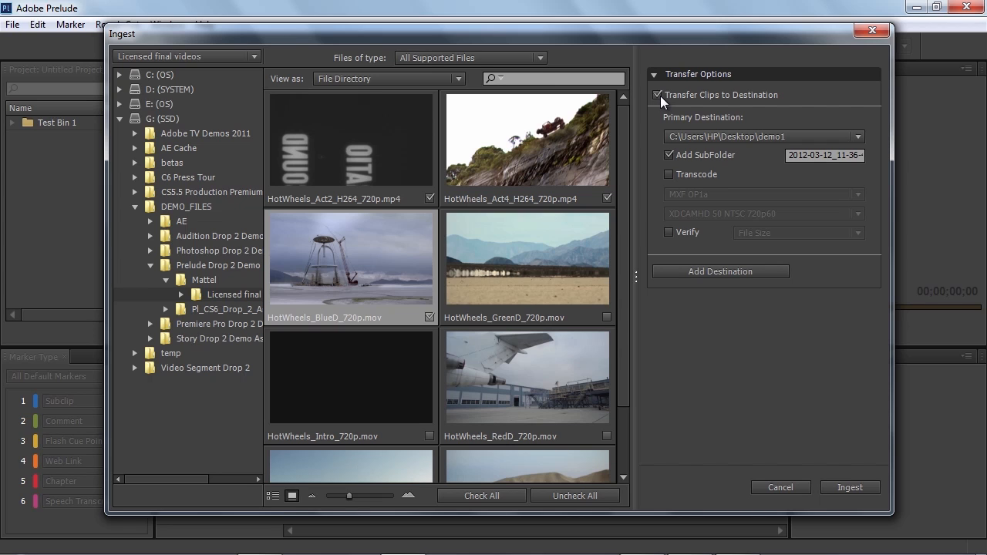
click(857, 136)
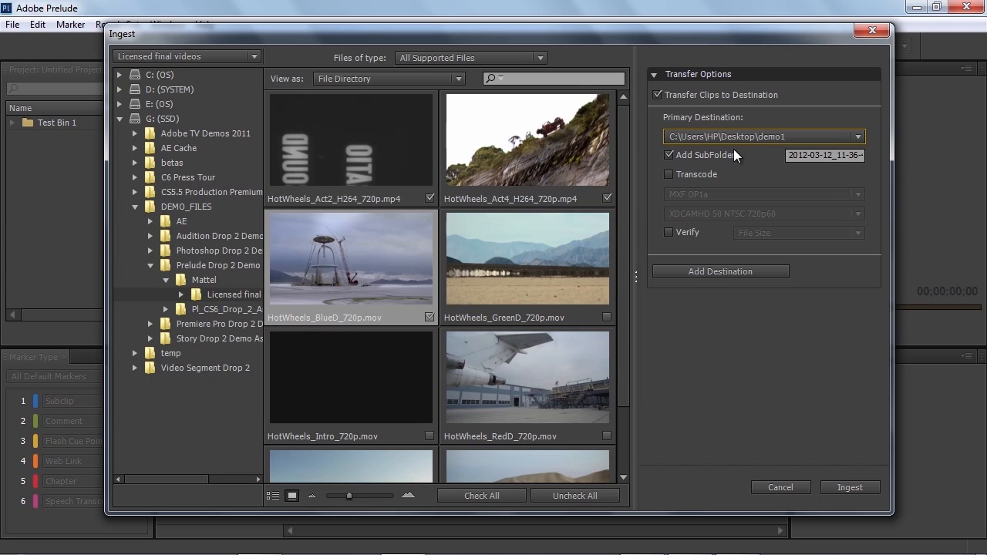
click(824, 154)
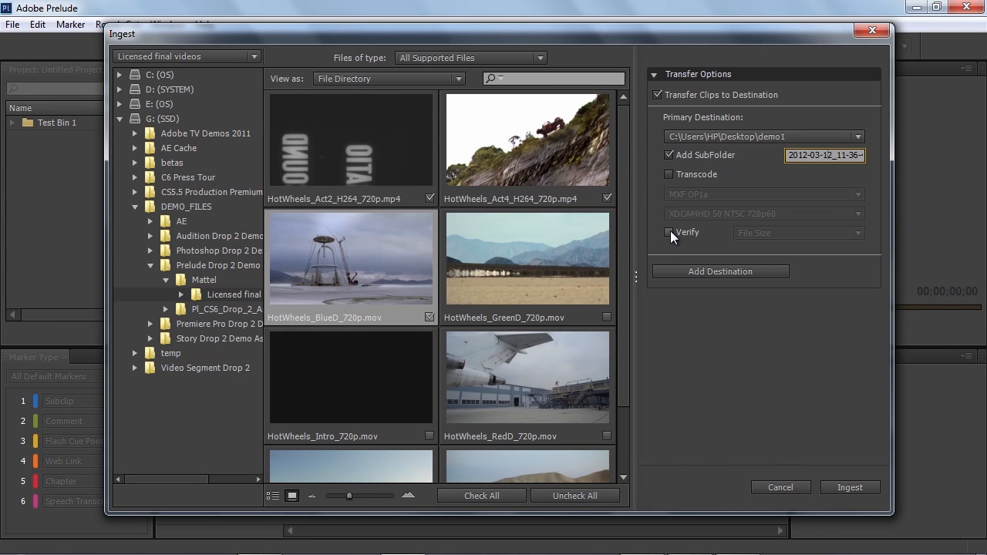
- Try File Content verification of copies, then leave verification off
click(669, 232)
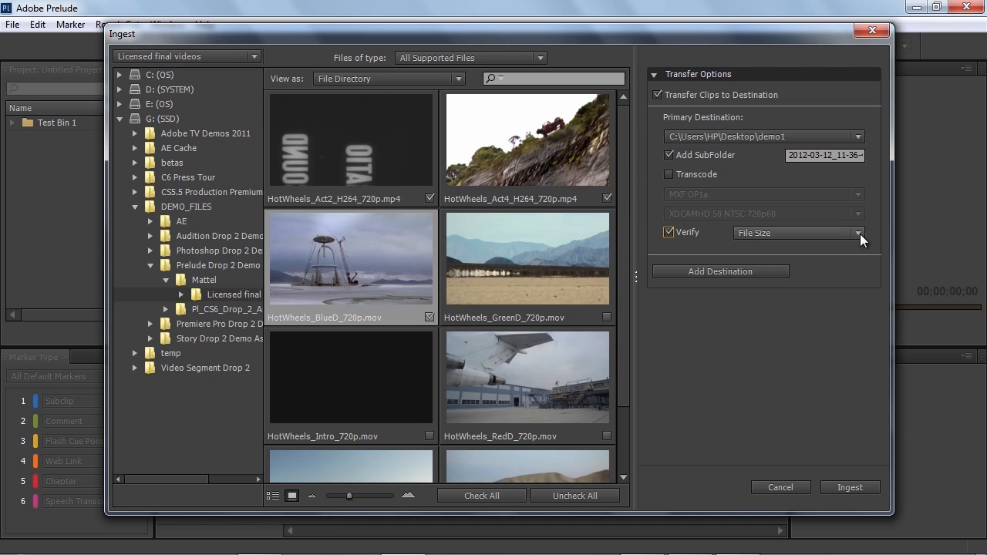
click(857, 231)
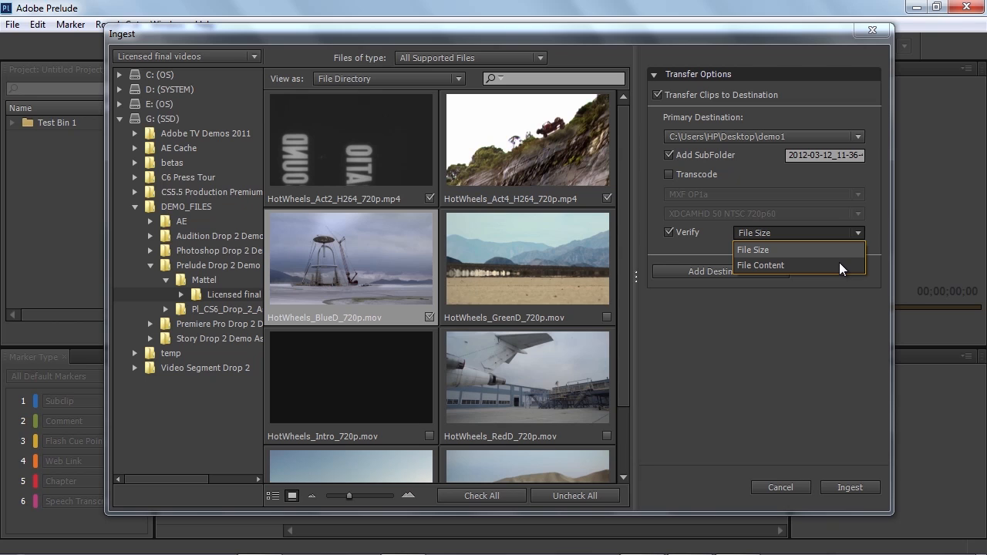
click(760, 265)
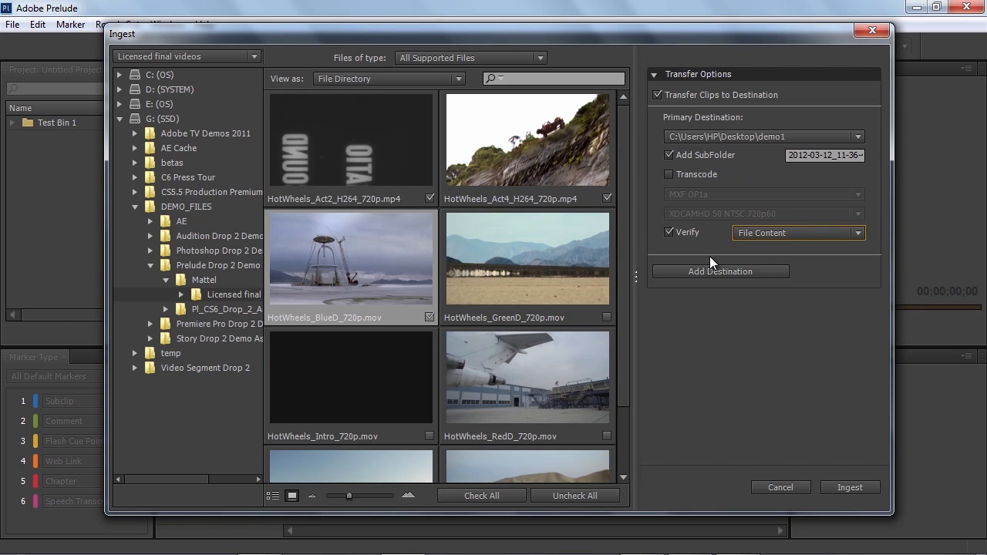
click(670, 232)
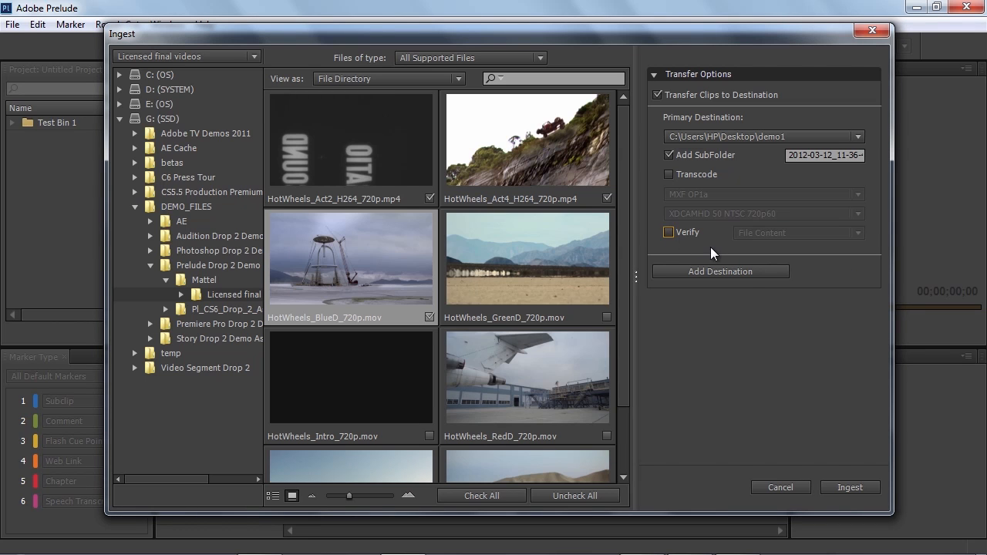
mouse_move(749, 285)
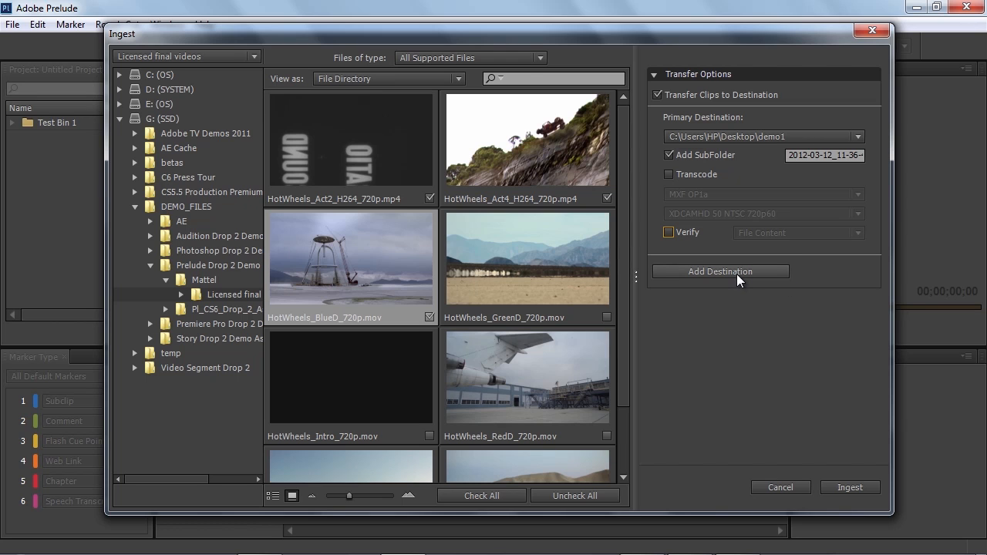
- Add a new desktop folder named 'Backup 1' as a second copy destination
click(718, 271)
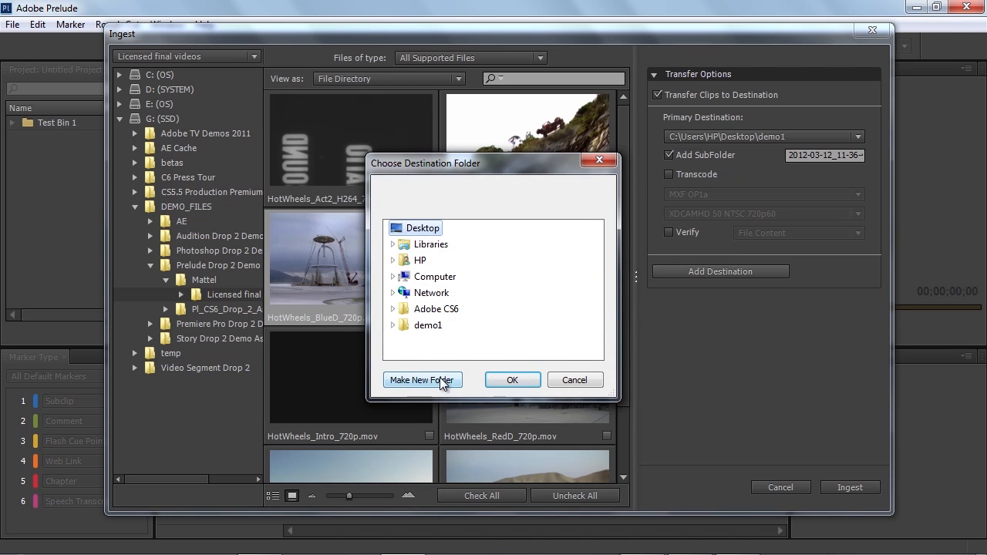
click(423, 379)
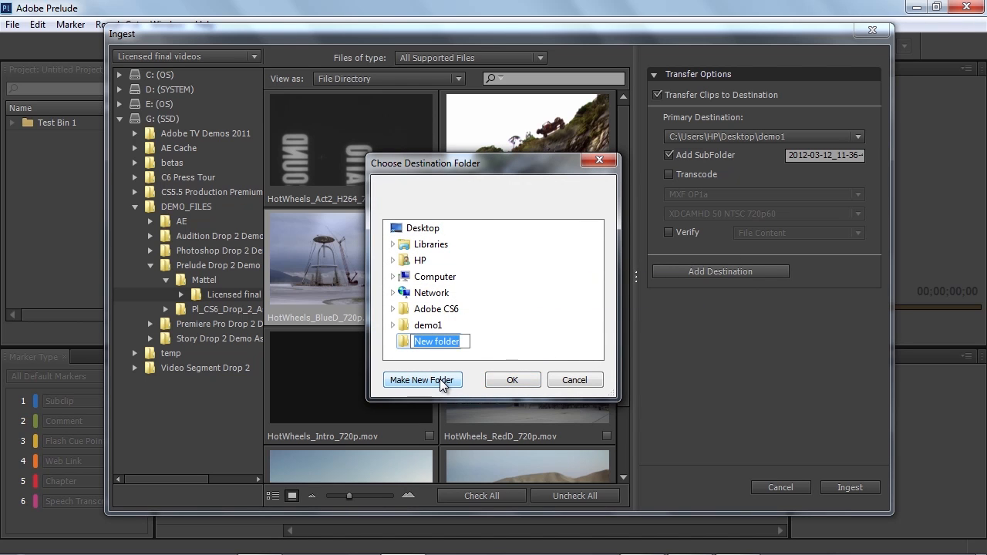
text(Backup 1)
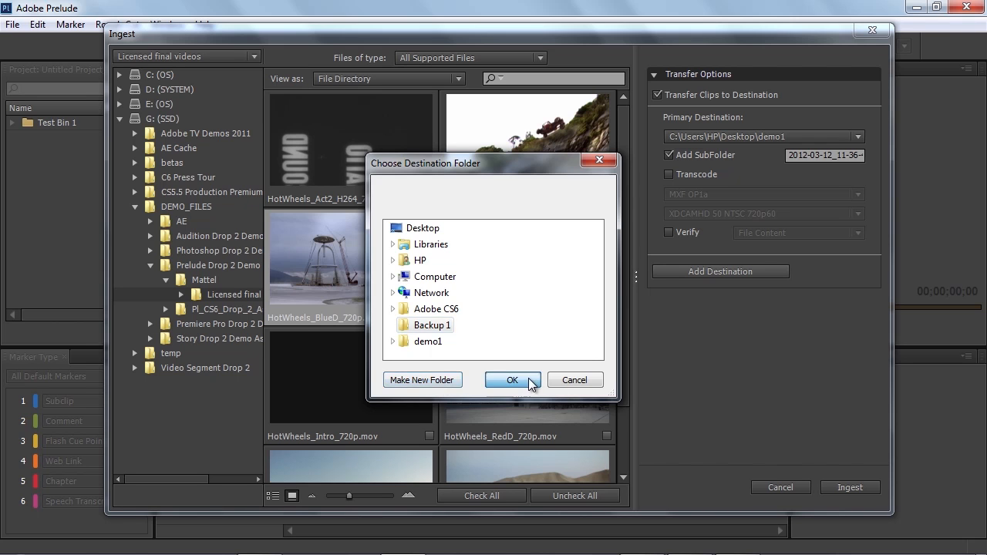
click(512, 379)
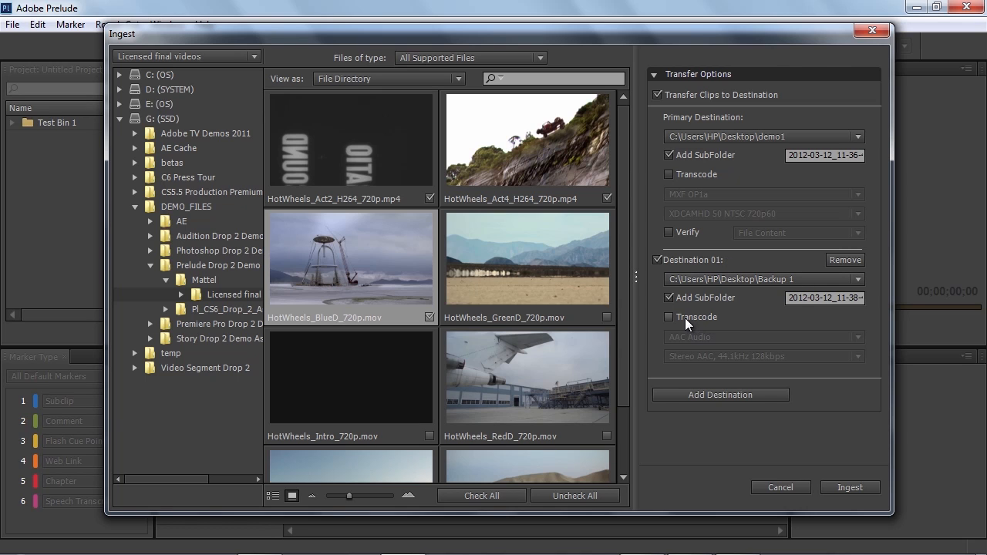
mouse_move(669, 320)
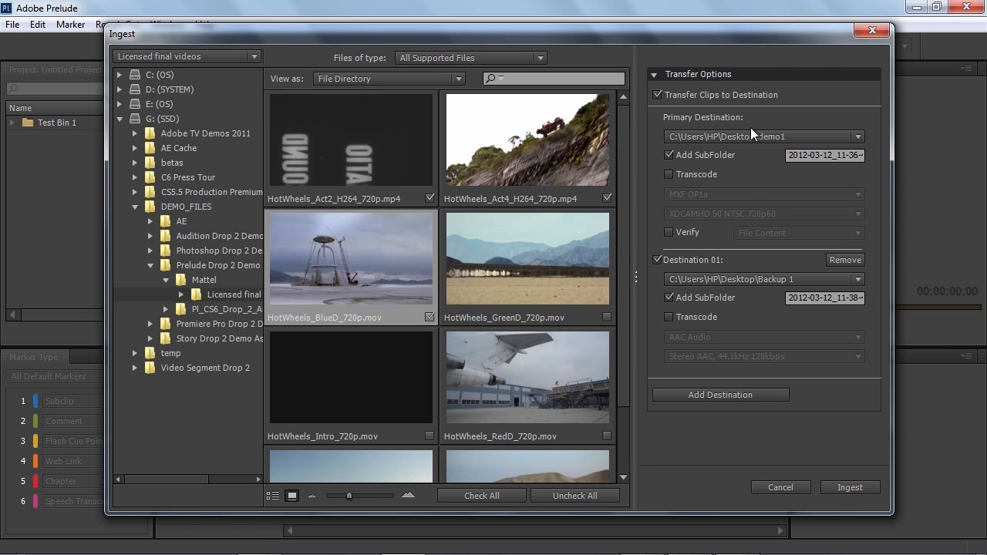
mouse_move(743, 322)
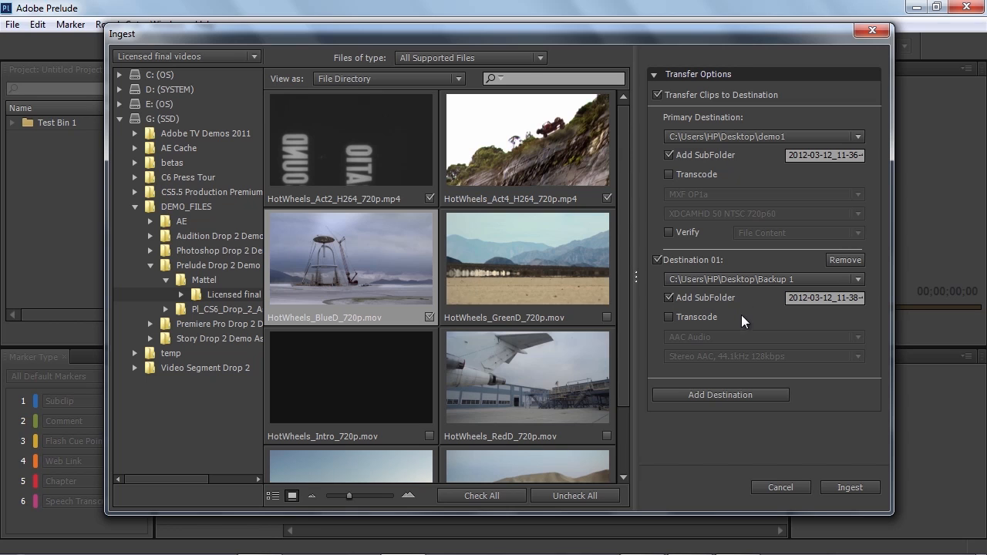
mouse_move(669, 319)
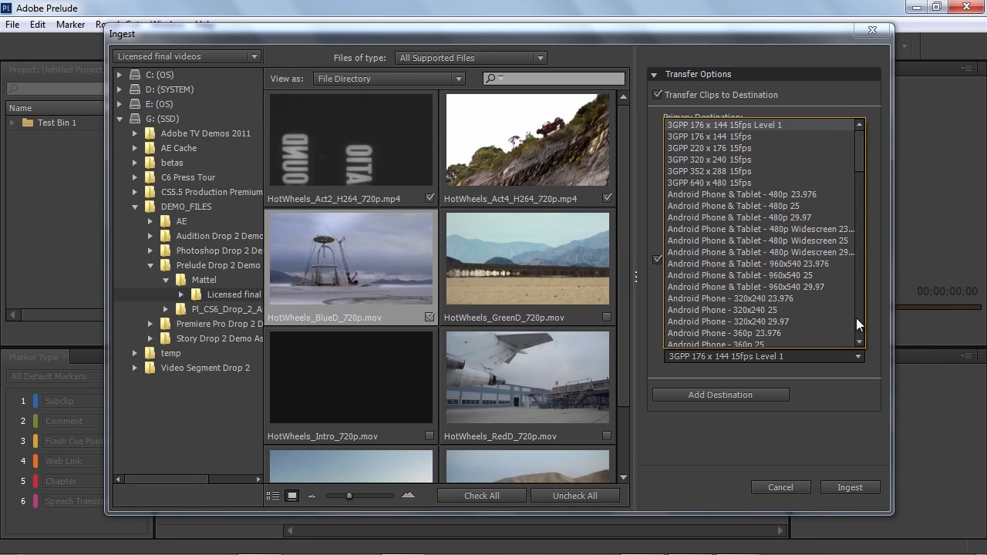
- Enable H.264 transcoding with the Apple TV, iPad, iPhone 4 - 720p 25 preset for Backup 1
scroll(down, 3)
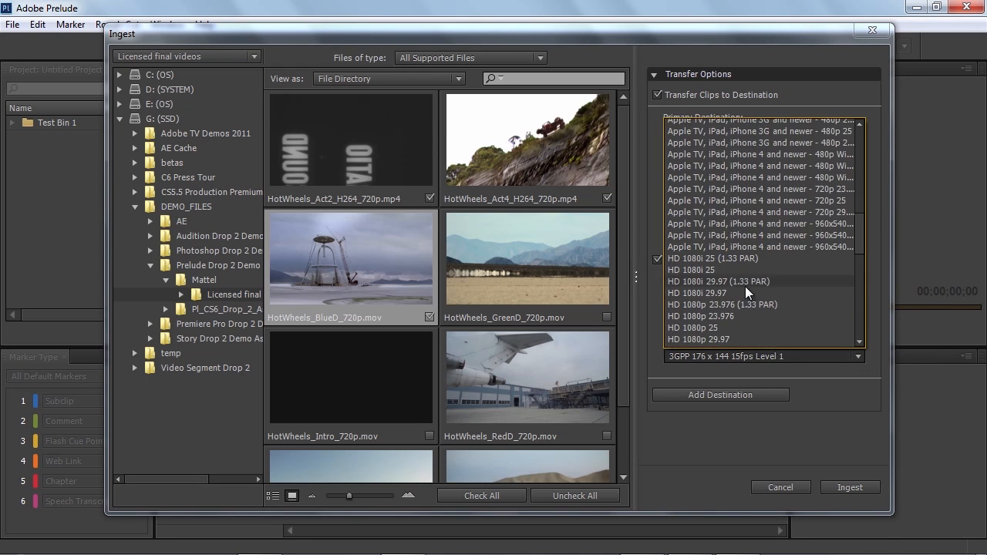
mouse_move(717, 225)
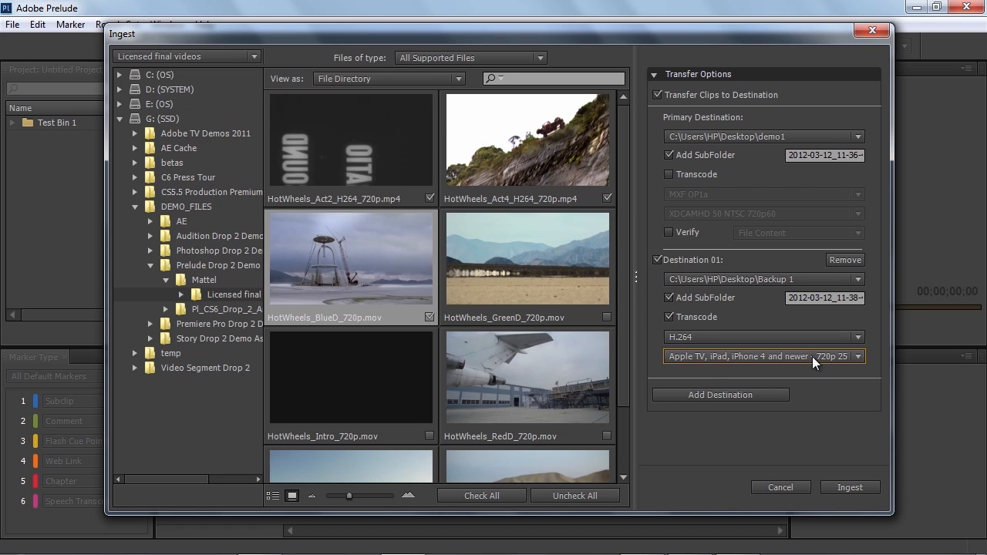
click(848, 487)
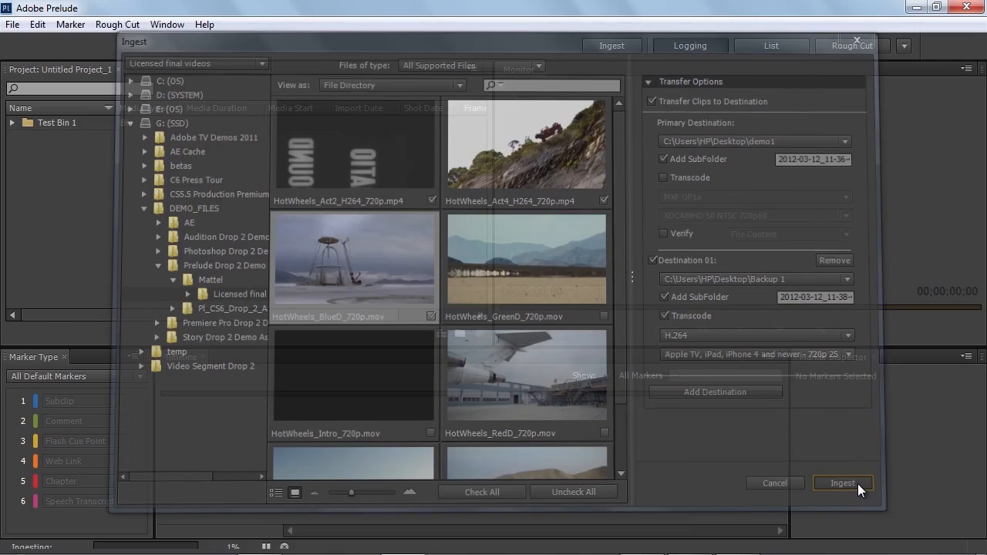
- Ingest the three checked HotWheels clips (BlueD, Act4, Act2) into the project
click(842, 482)
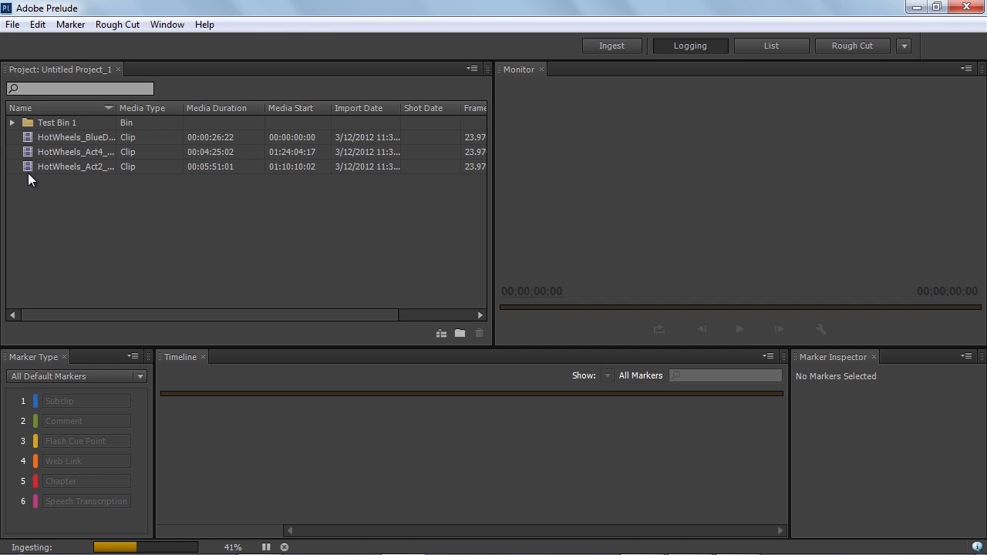
- Let Media Encoder encode the queued HotWheels clips, starting with Act4
click(688, 536)
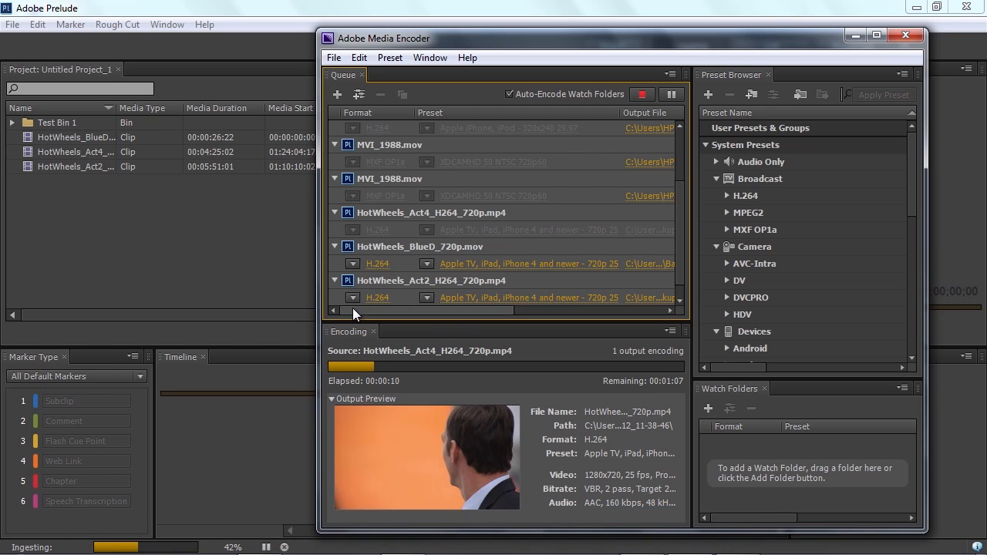
mouse_move(185, 206)
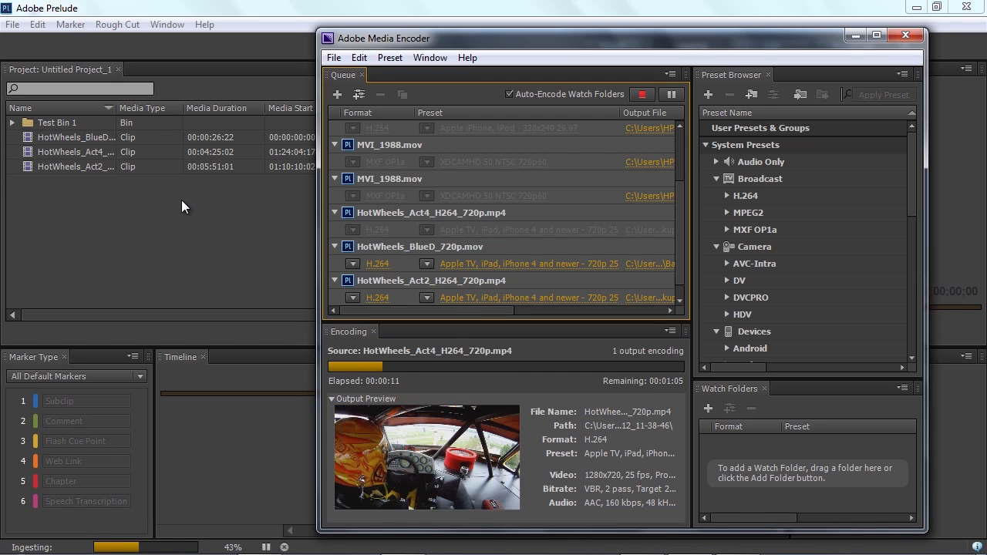